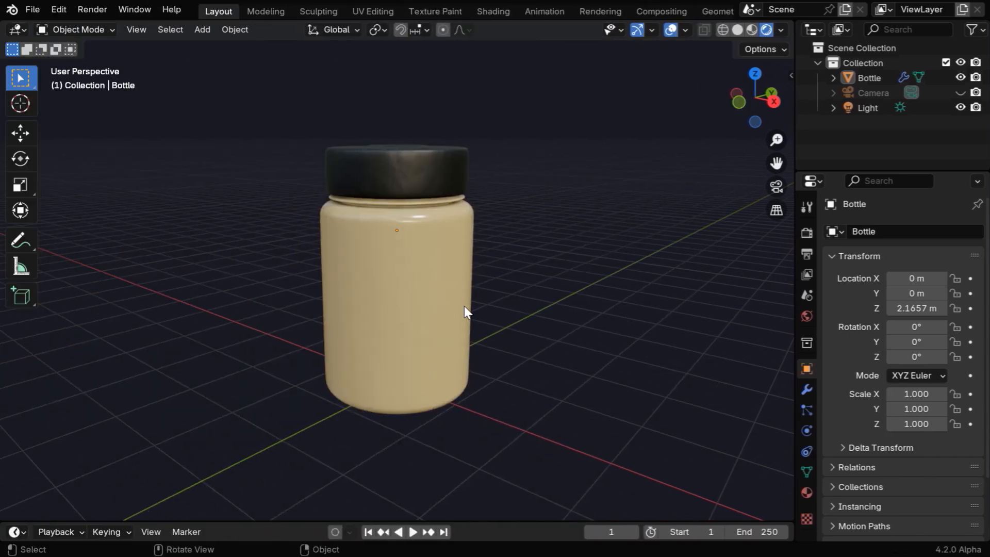
pyautogui.moveTo(429, 325)
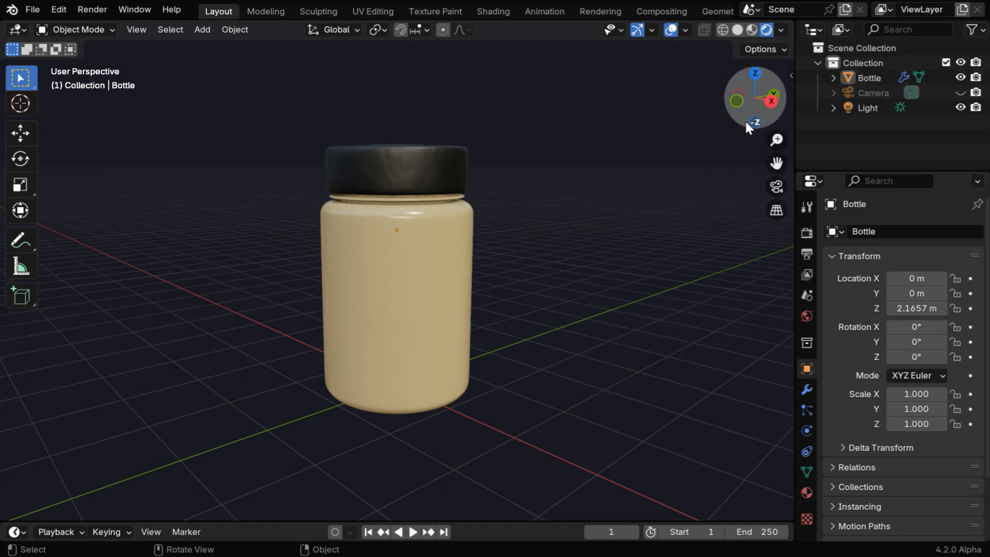
pyautogui.moveTo(628, 369)
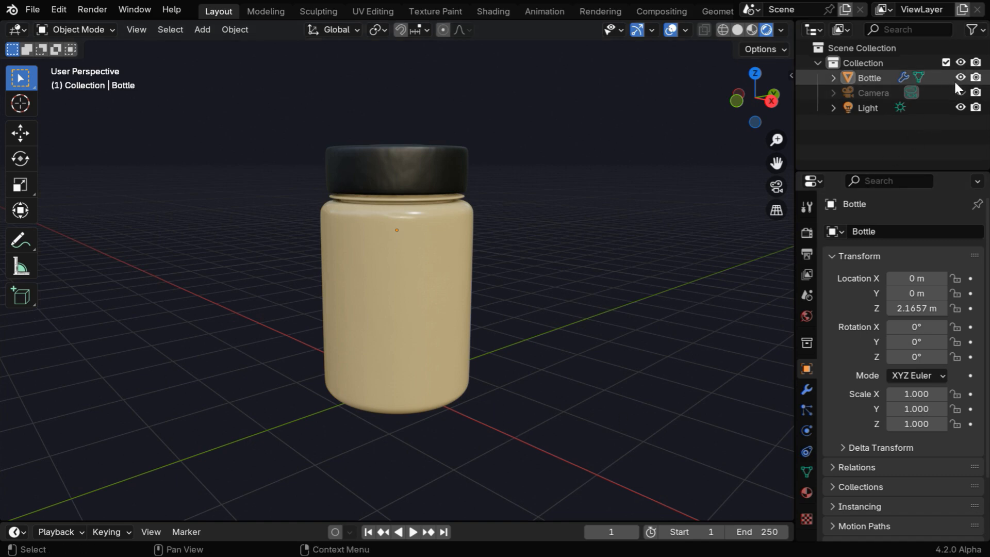
# - Hide the Bottle and add a cube at the origin
pyautogui.click(202, 29)
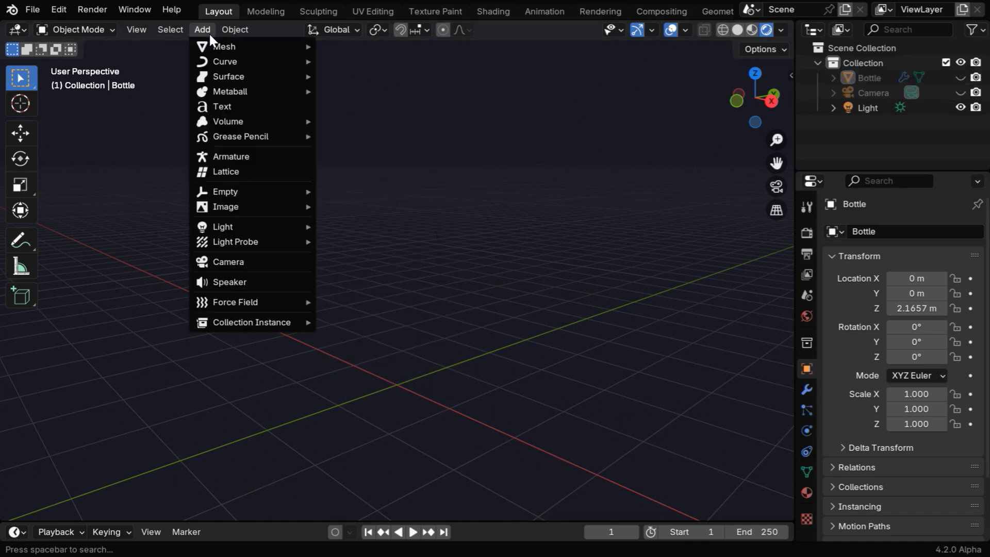
pyautogui.click(222, 45)
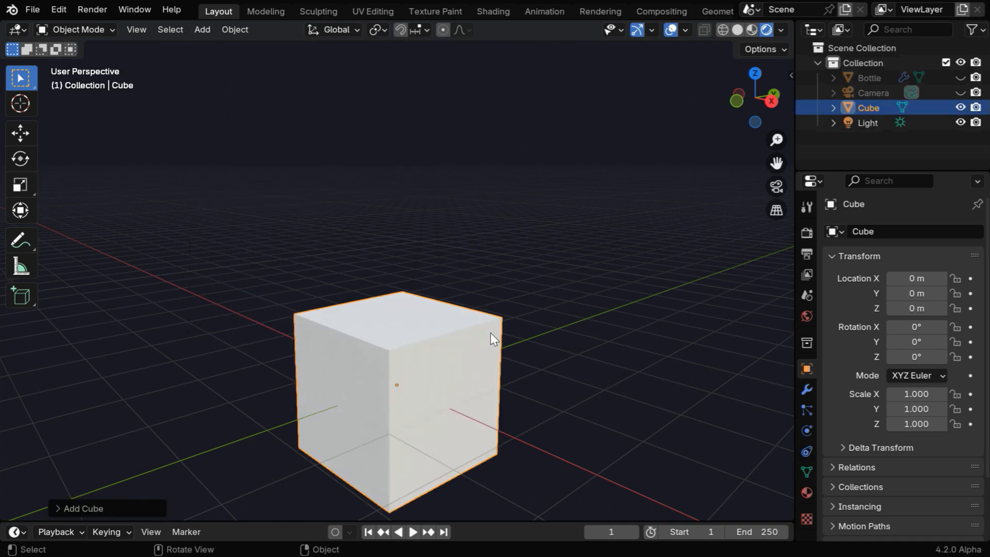
pyautogui.scroll(-3)
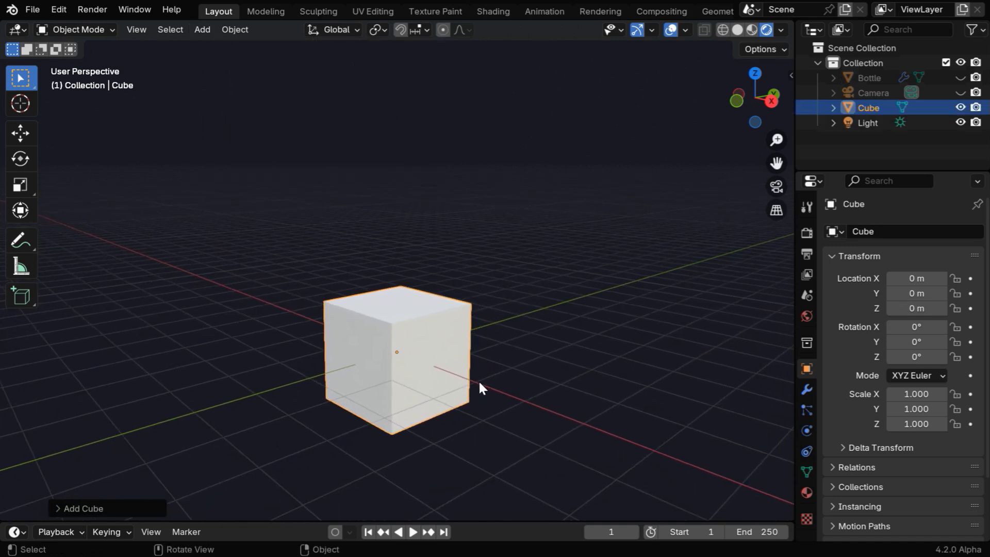
# - Give the cube a new material with a red base color
pyautogui.click(806, 493)
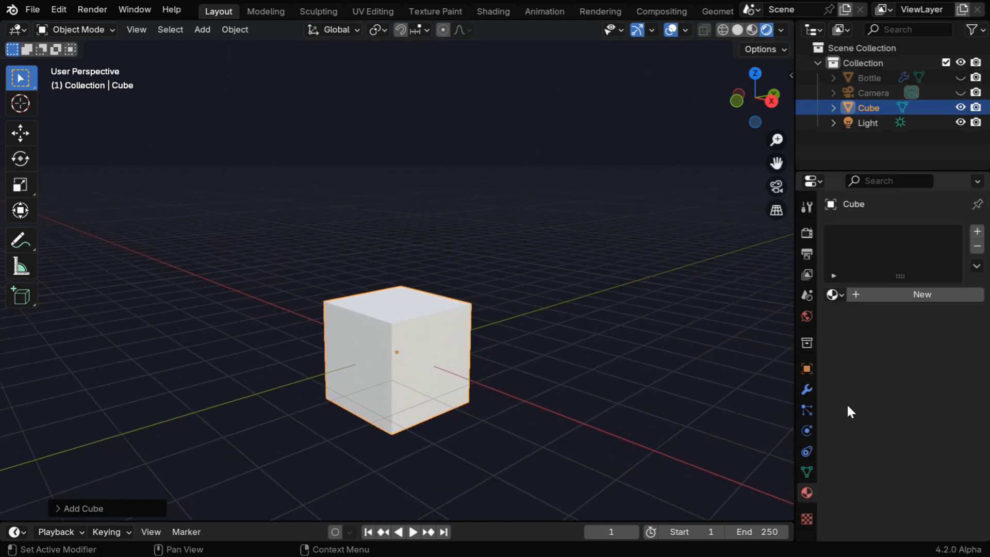
pyautogui.click(920, 294)
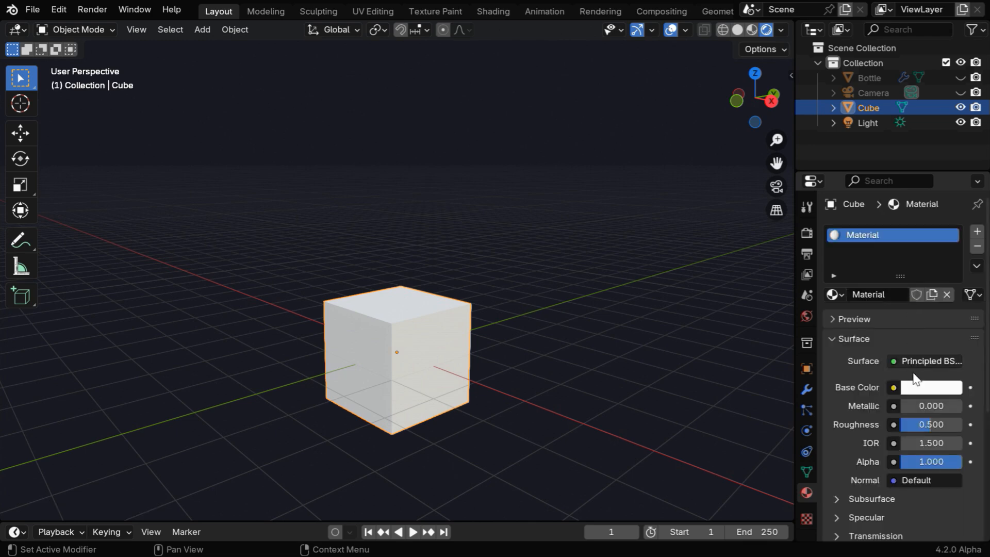
pyautogui.click(932, 387)
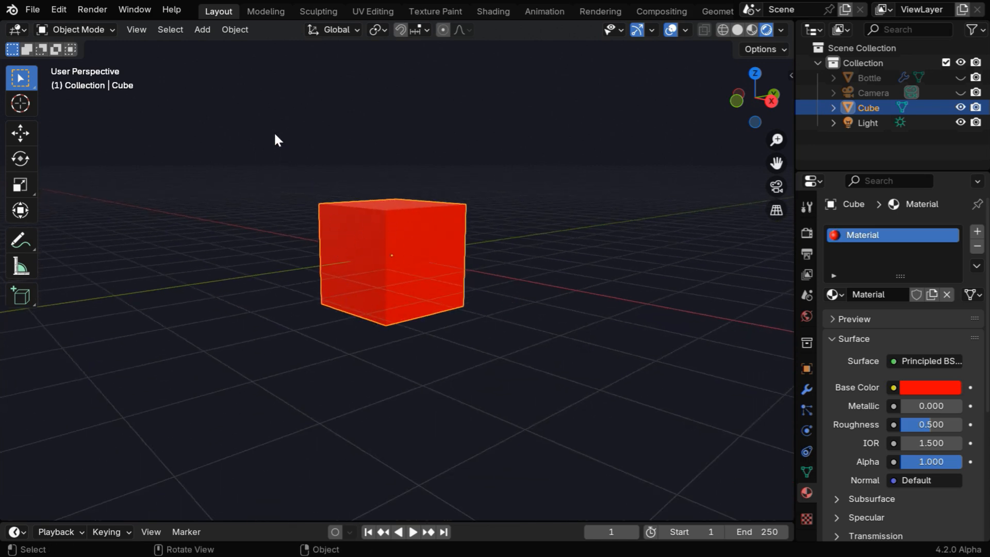
pyautogui.click(202, 29)
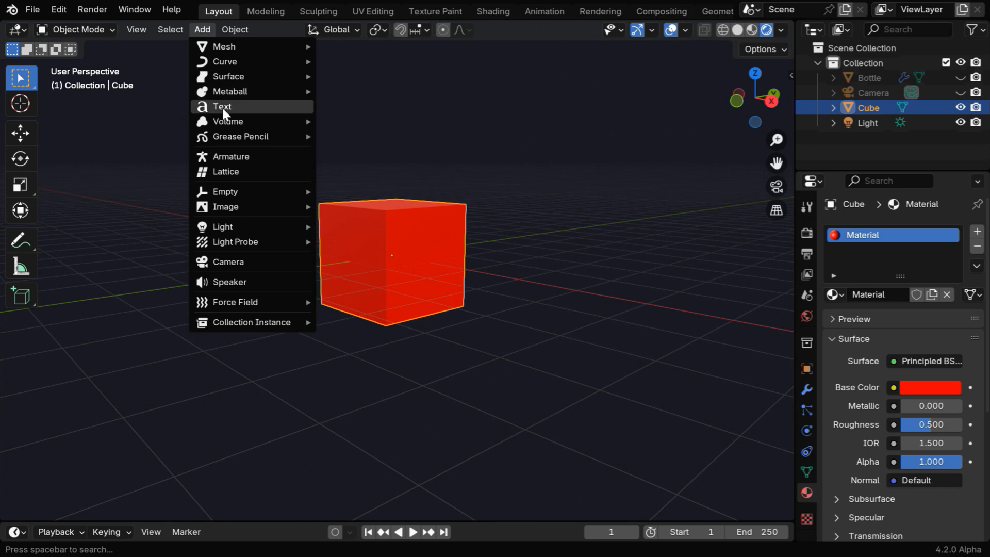
pyautogui.moveTo(241, 116)
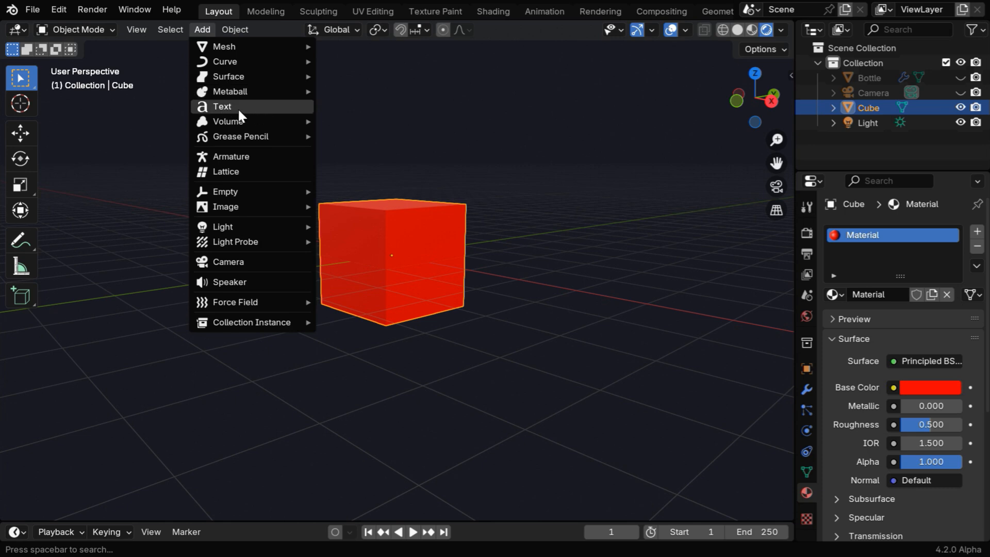
pyautogui.click(464, 382)
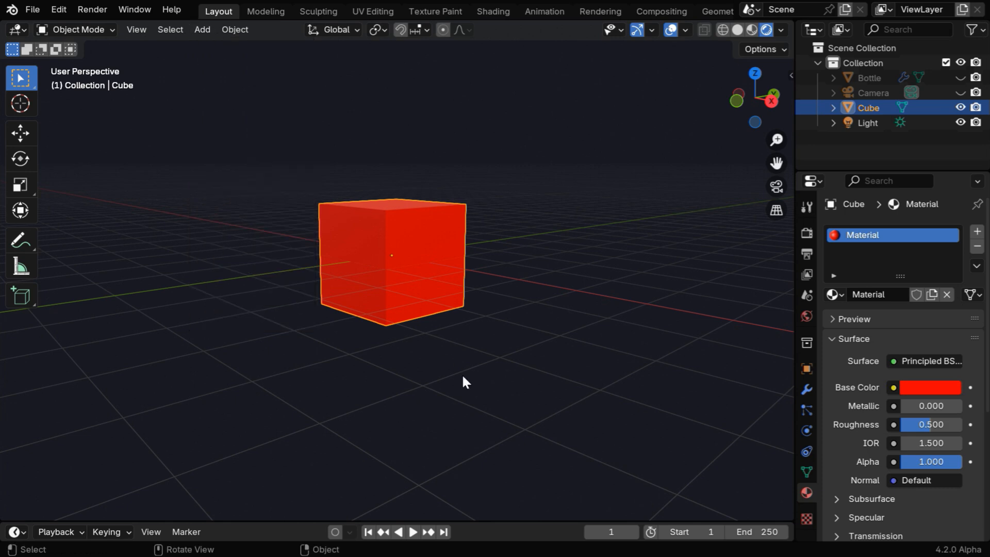
# - Turn the enlarged lower area into a Geometry Node Editor with a new, emptied node tree
pyautogui.moveTo(446, 517); pyautogui.dragTo(446, 333)
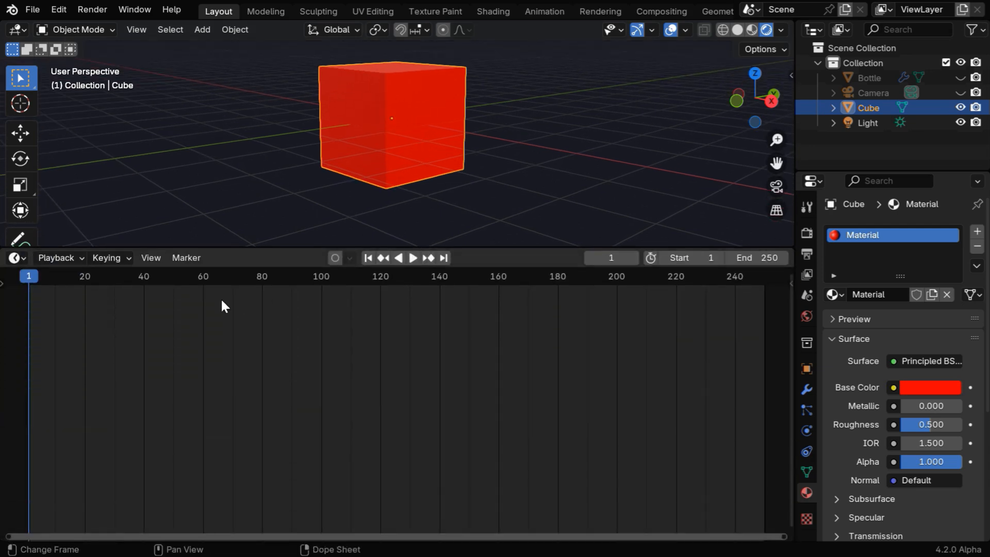
pyautogui.click(14, 258)
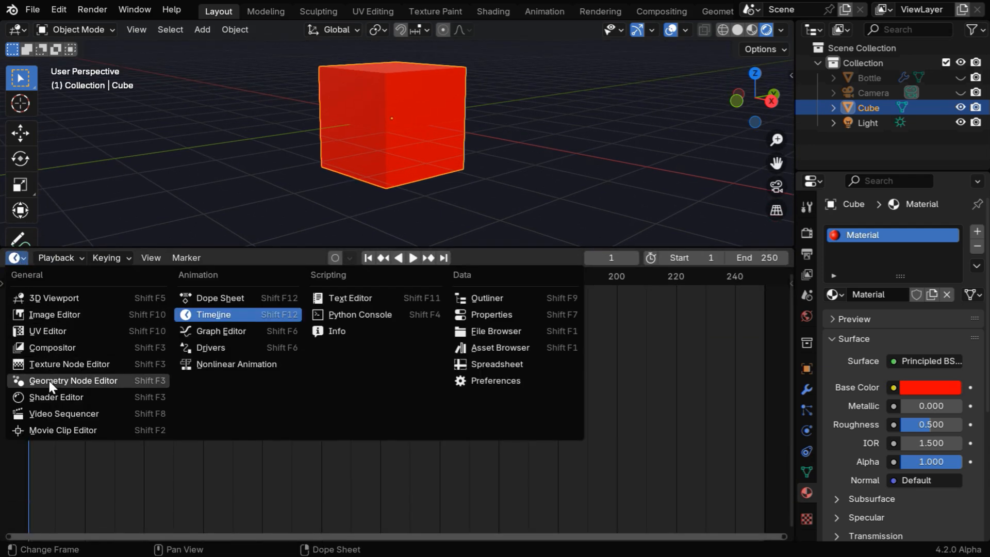
pyautogui.click(73, 380)
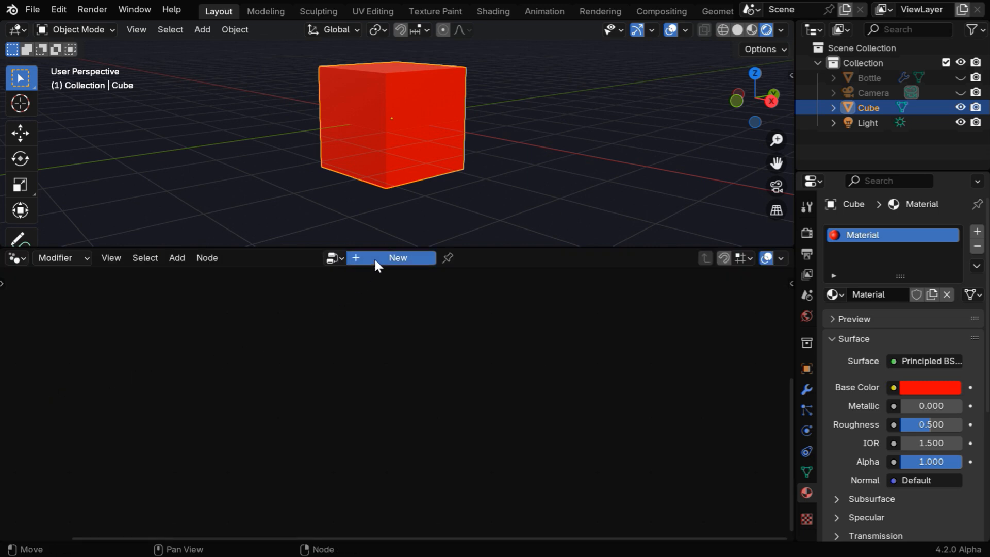
pyautogui.click(396, 258)
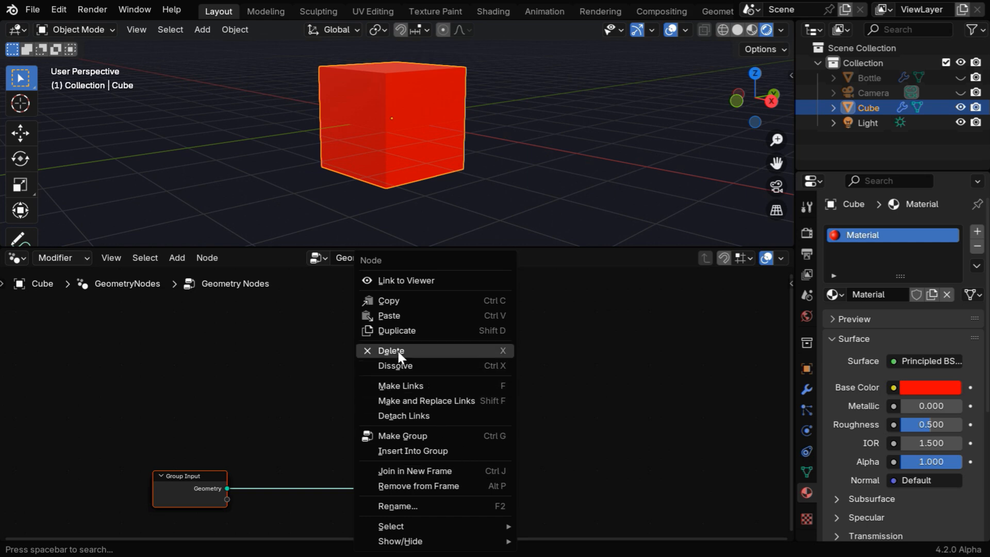
pyautogui.click(176, 258)
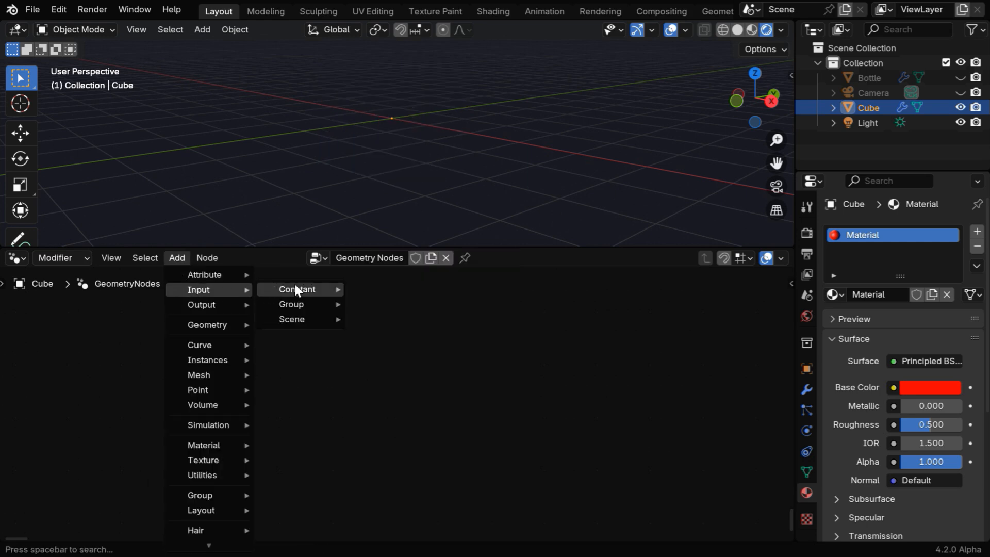
# - Add String nodes reading 'Your', 'text' and 'here'
pyautogui.click(297, 289)
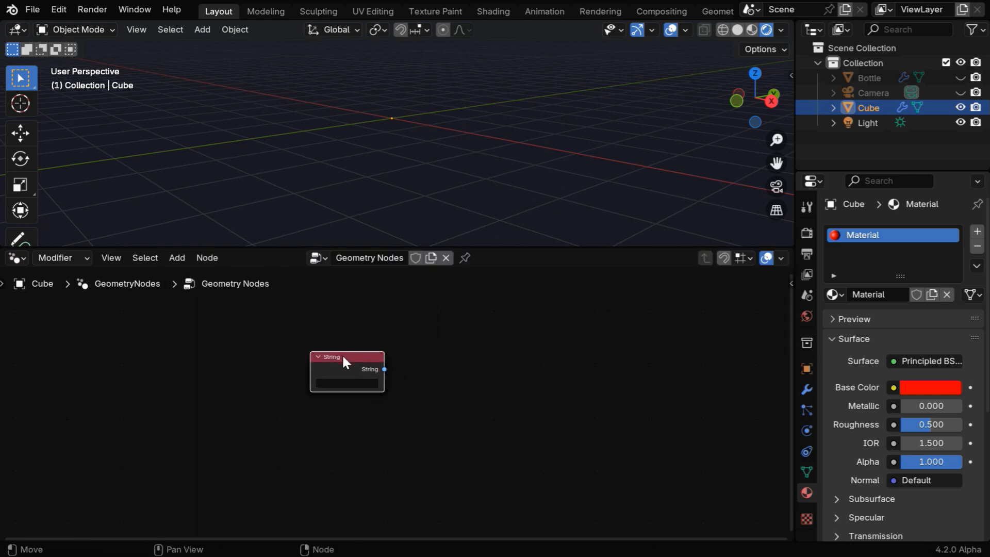
pyautogui.press('shift+d')
pyautogui.write('Your')
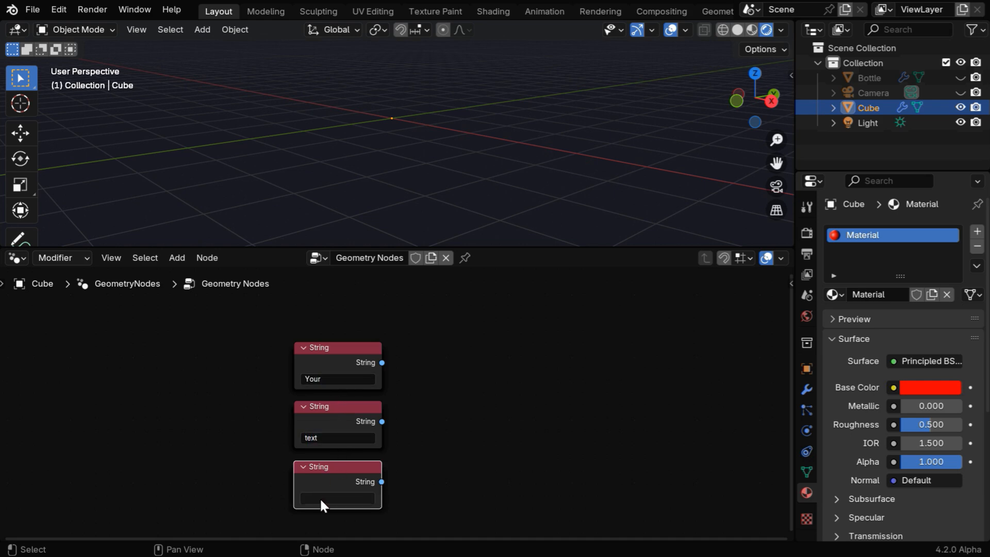
pyautogui.write('here')
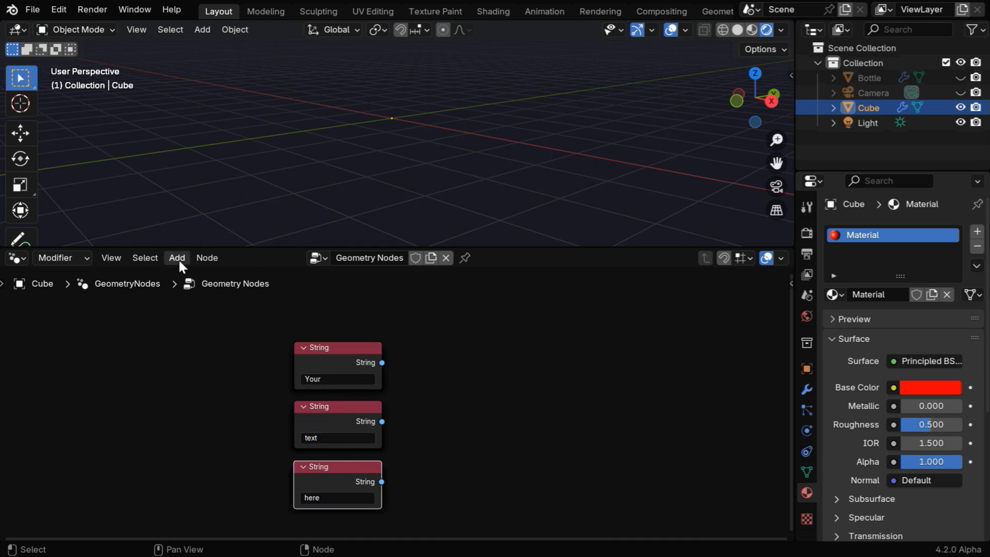
# - Add a Special Characters node and a Join Strings node
pyautogui.click(177, 257)
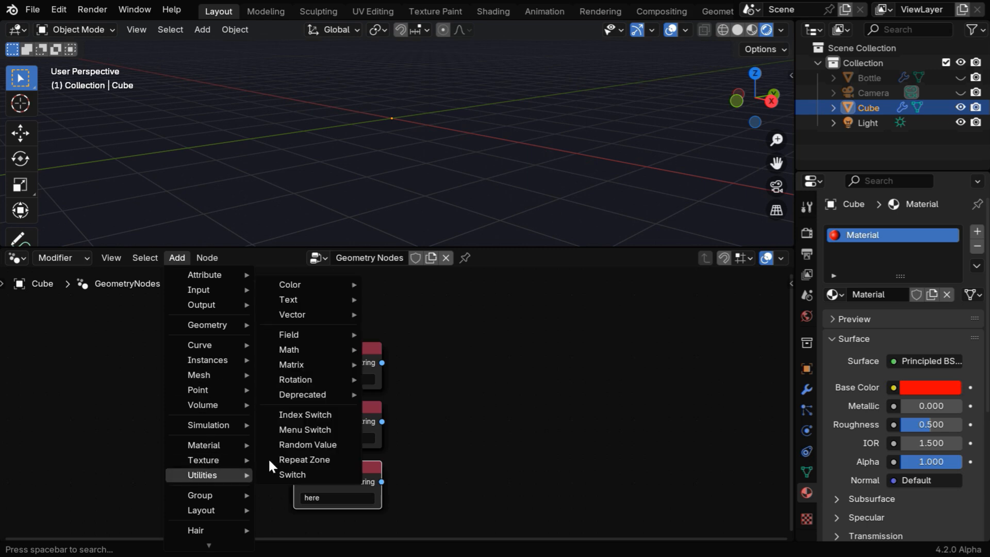
pyautogui.moveTo(288, 299)
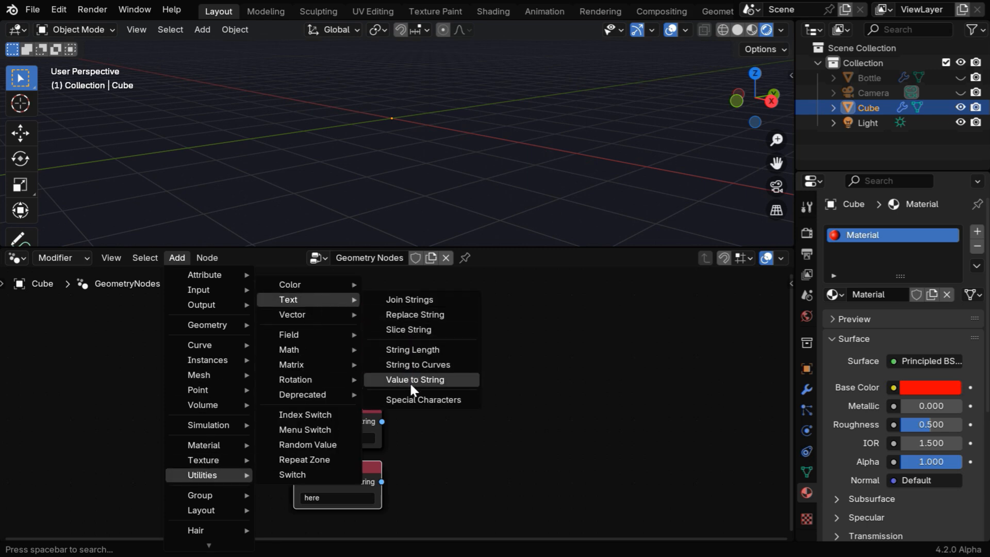
pyautogui.click(423, 399)
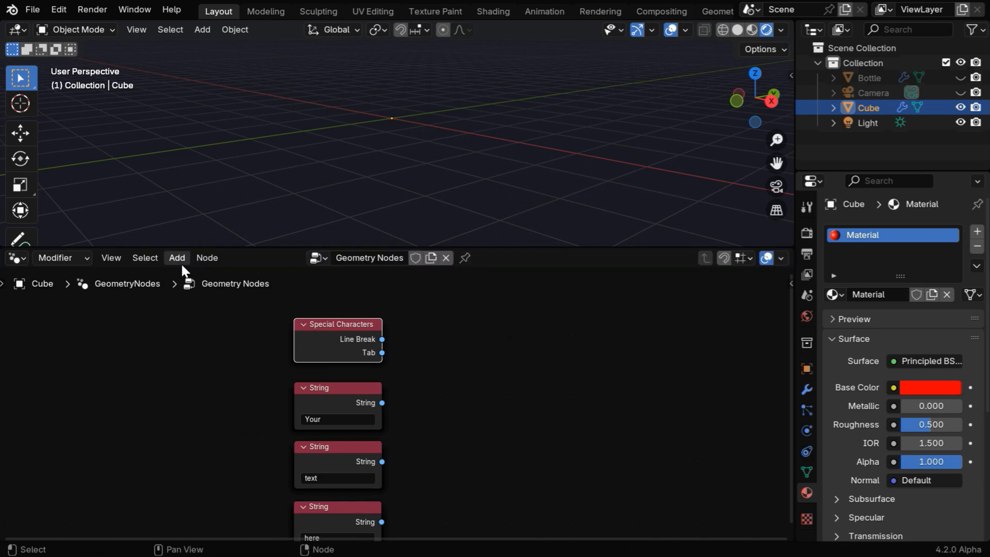
pyautogui.click(176, 258)
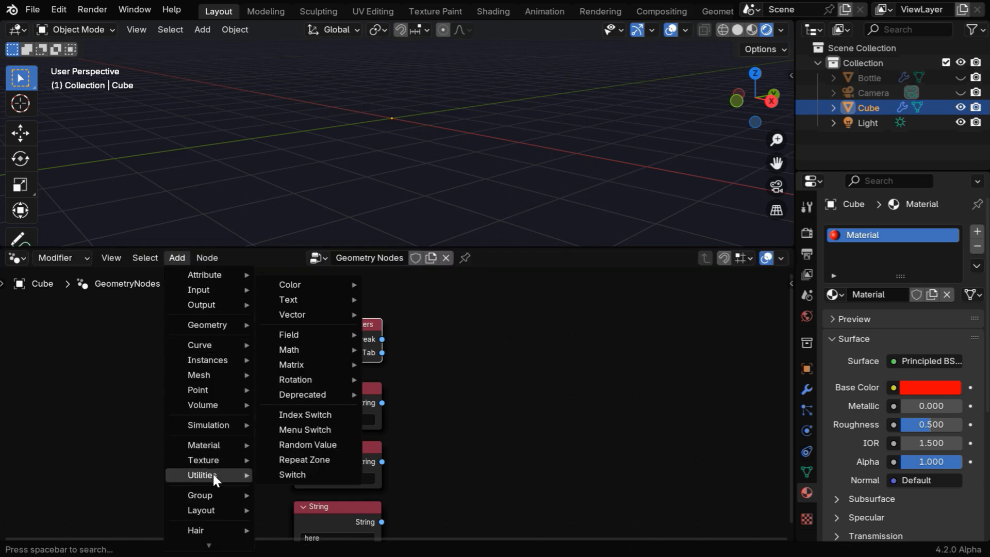
pyautogui.moveTo(288, 300)
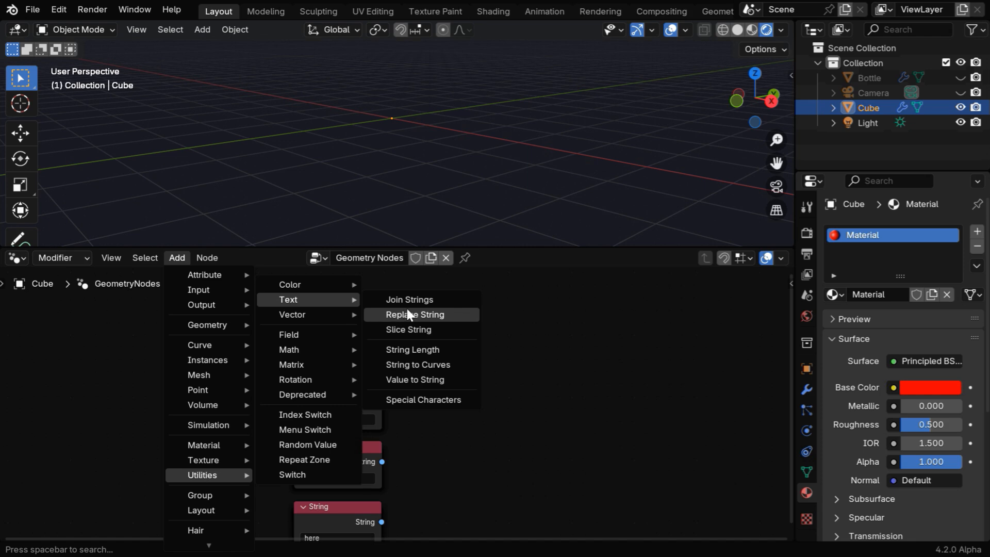
pyautogui.click(409, 299)
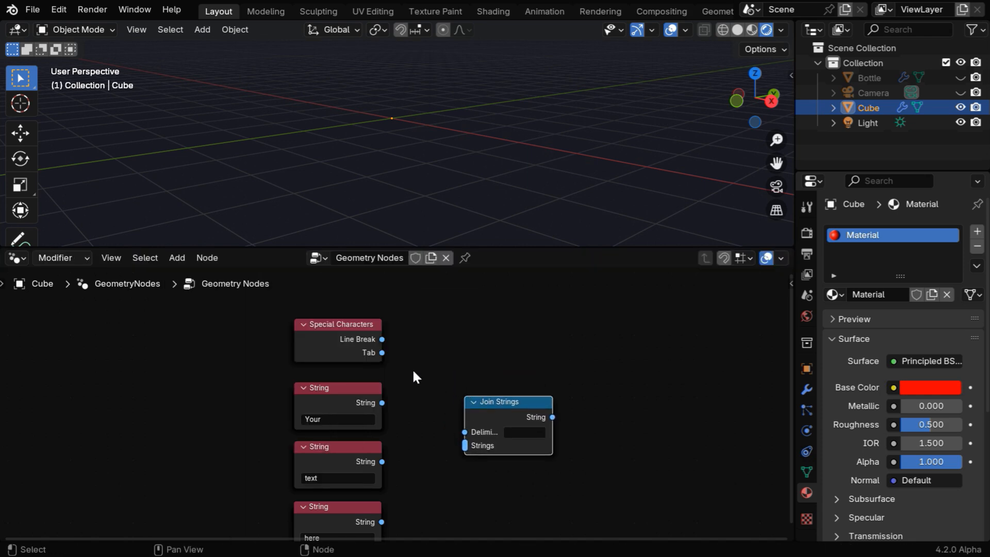
# - Link the words and line break into Join Strings, feeding a centre-aligned String to Curves node
pyautogui.moveTo(382, 340); pyautogui.dragTo(464, 432)
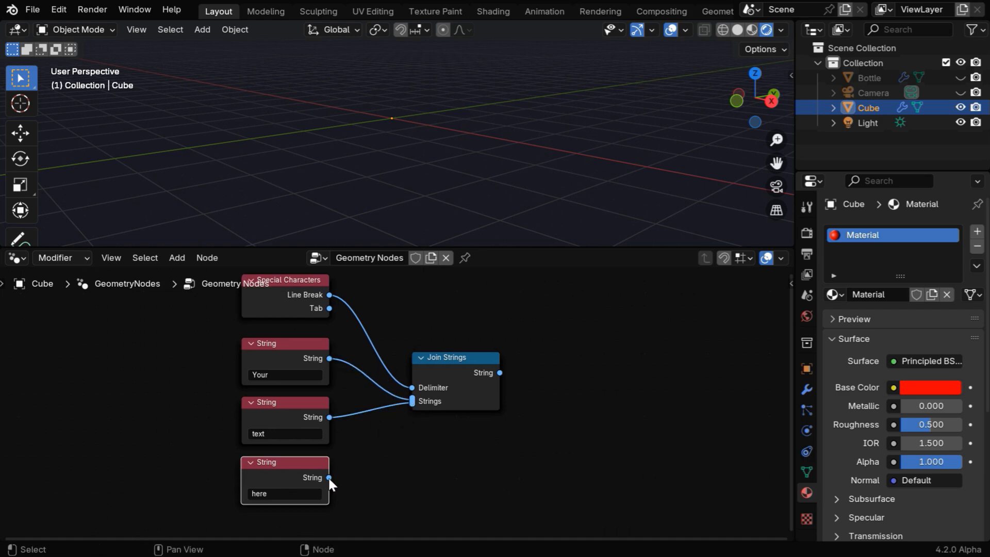
pyautogui.moveTo(328, 478); pyautogui.dragTo(411, 402)
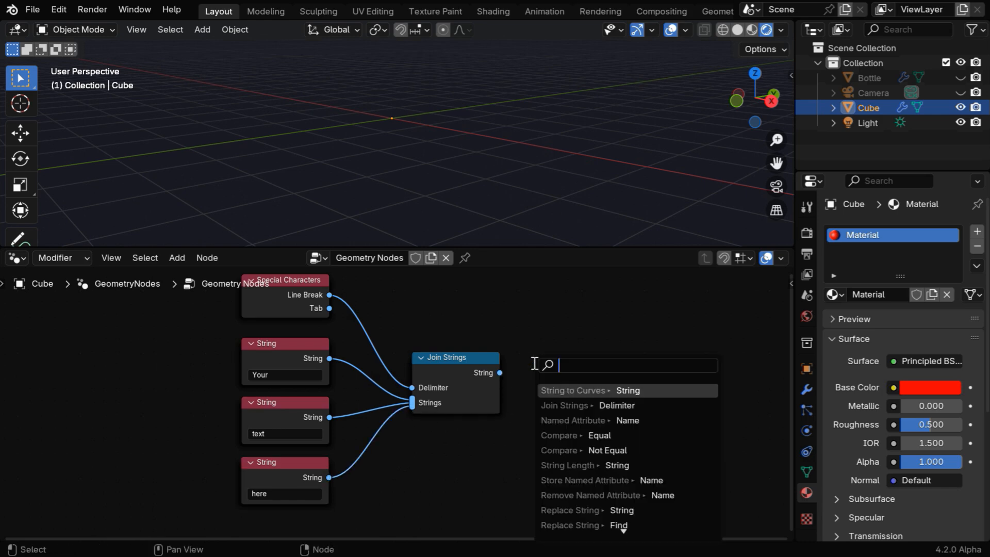
pyautogui.write('string to')
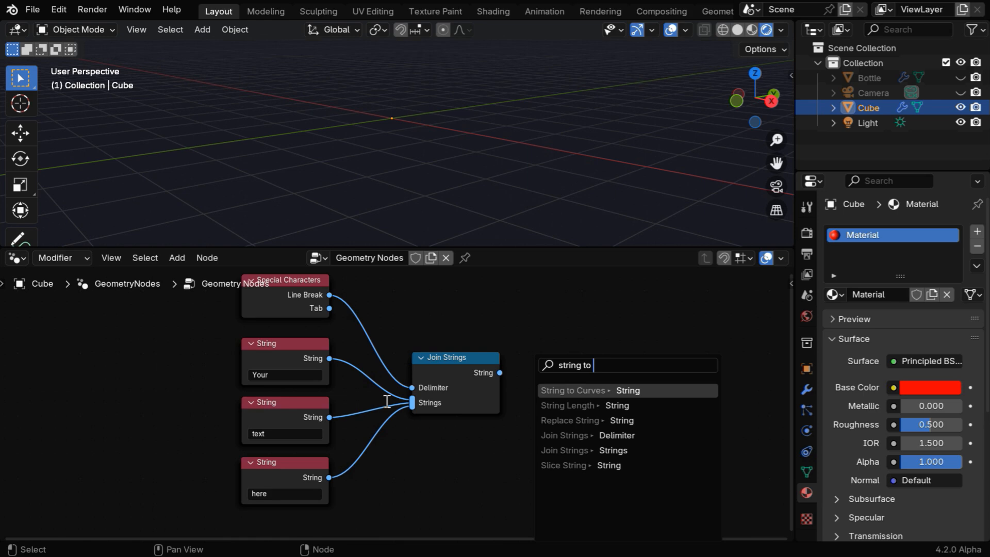
pyautogui.click(574, 390)
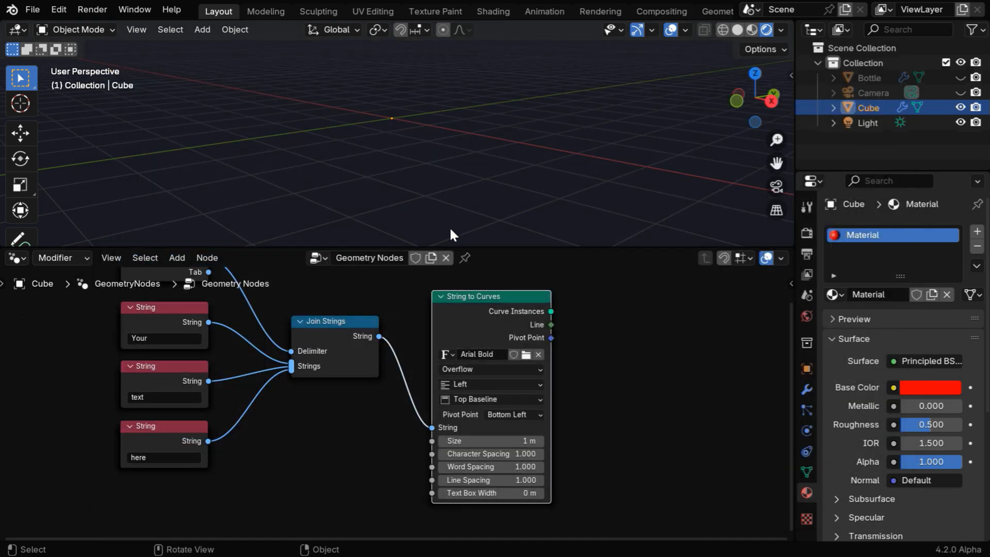
pyautogui.click(490, 383)
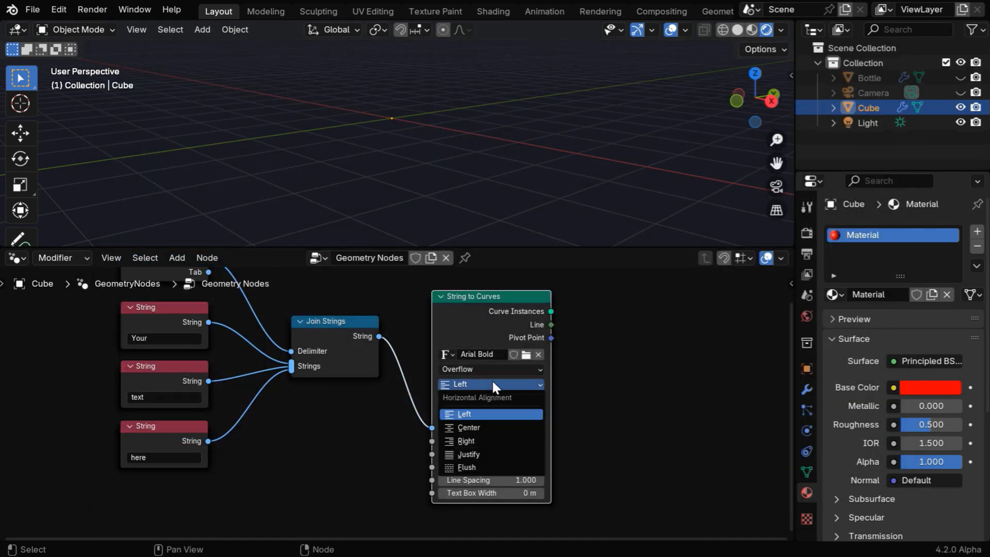
pyautogui.click(469, 428)
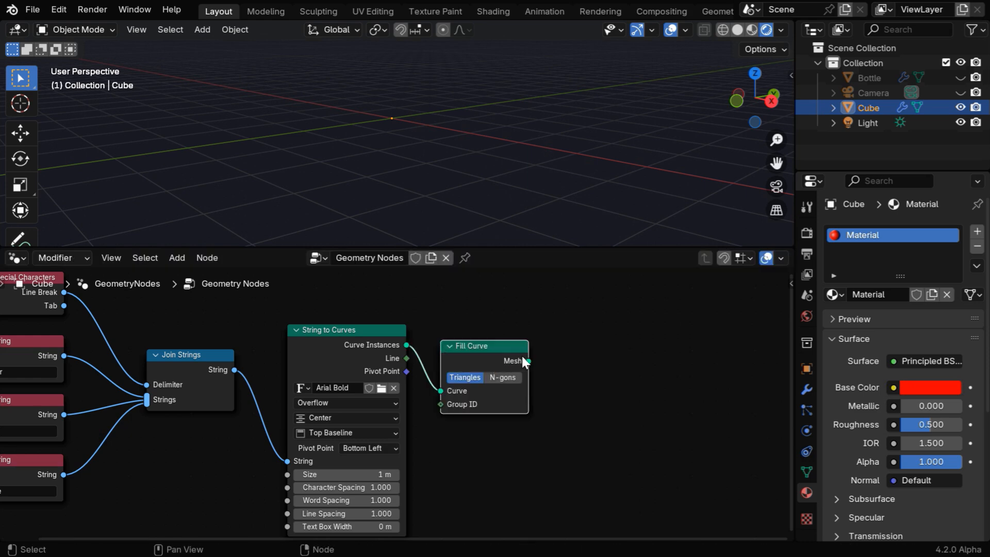
# - Chain Realize Instances, Subdivide Mesh and Set Material nodes, assigning the red Material
pyautogui.write('re')
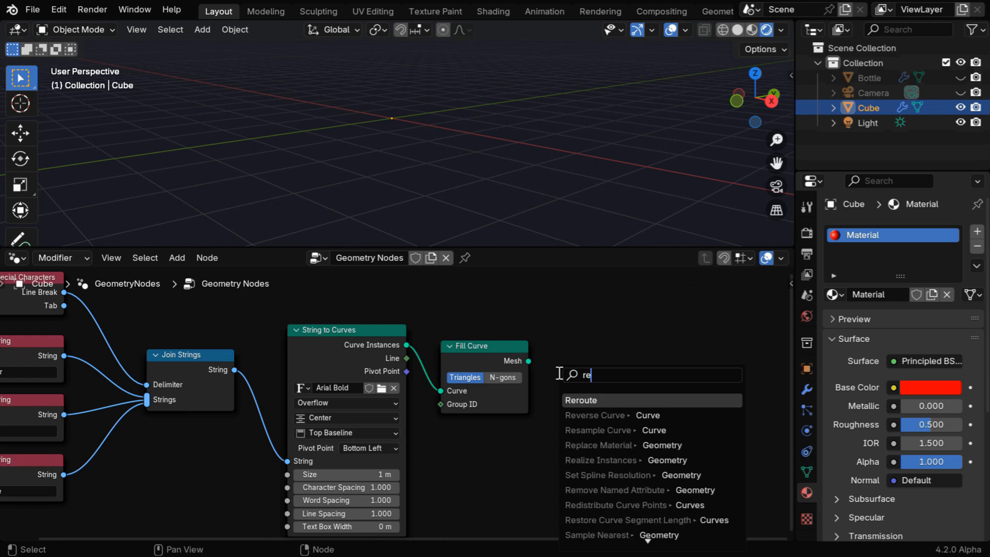
pyautogui.click(600, 459)
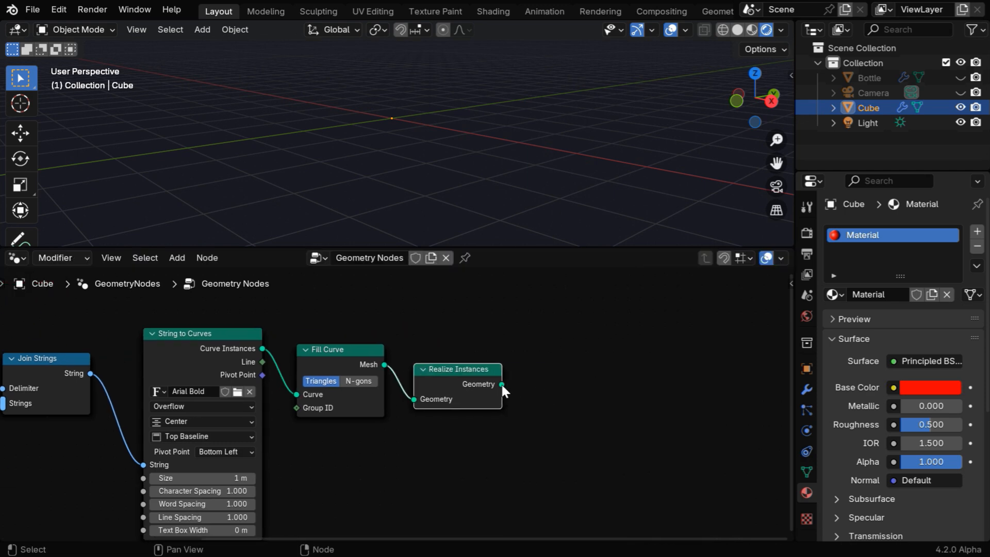
pyautogui.write('sub')
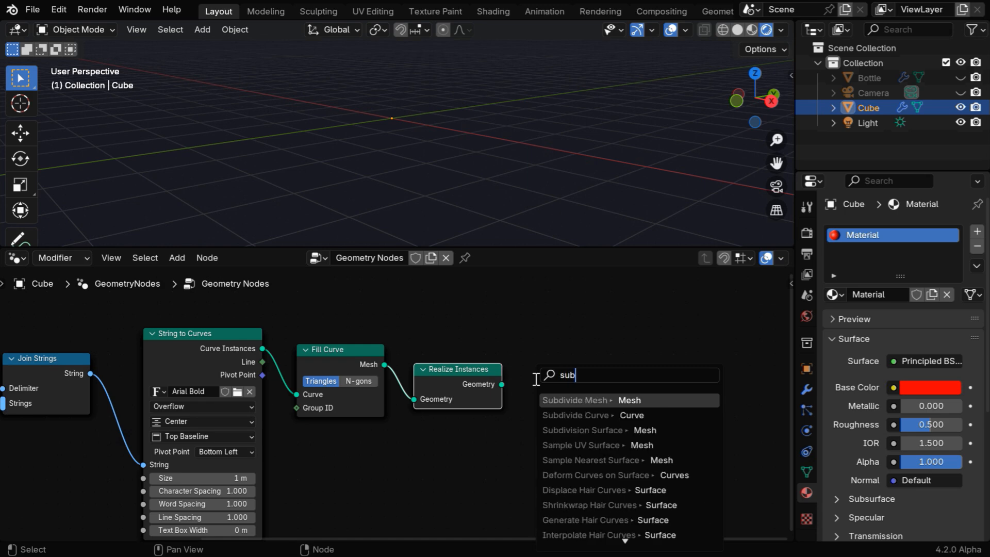
pyautogui.click(576, 399)
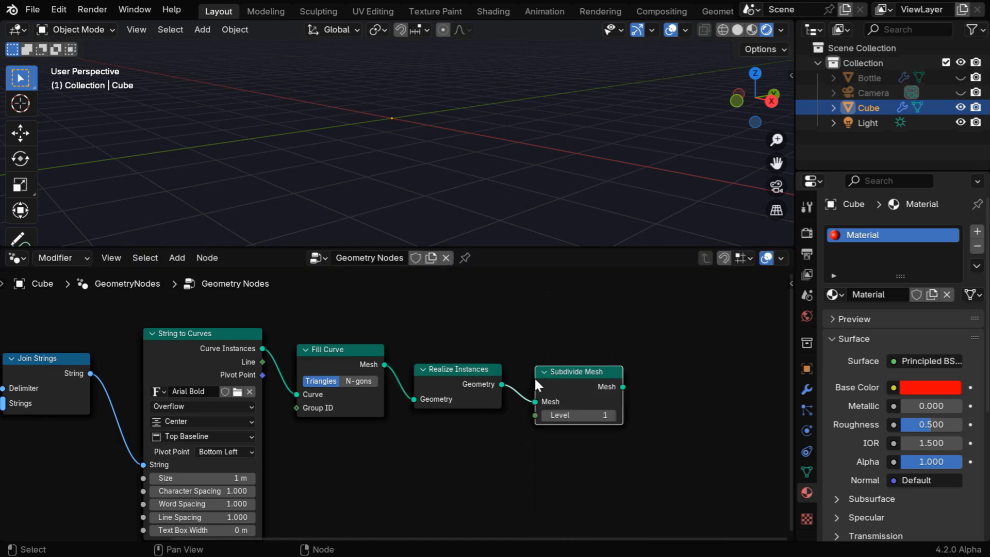
pyautogui.moveTo(622, 387); pyautogui.dragTo(638, 392)
pyautogui.write('set')
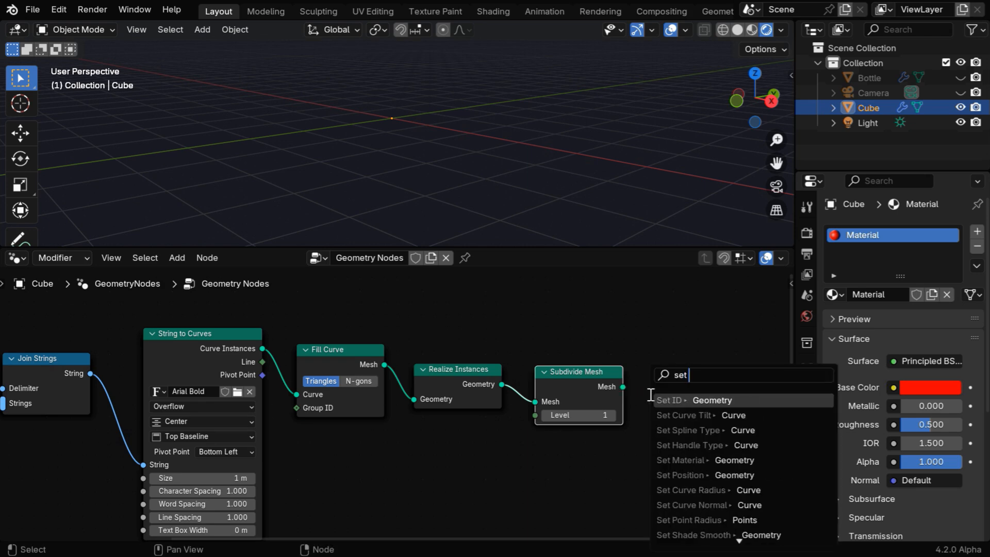
pyautogui.click(681, 460)
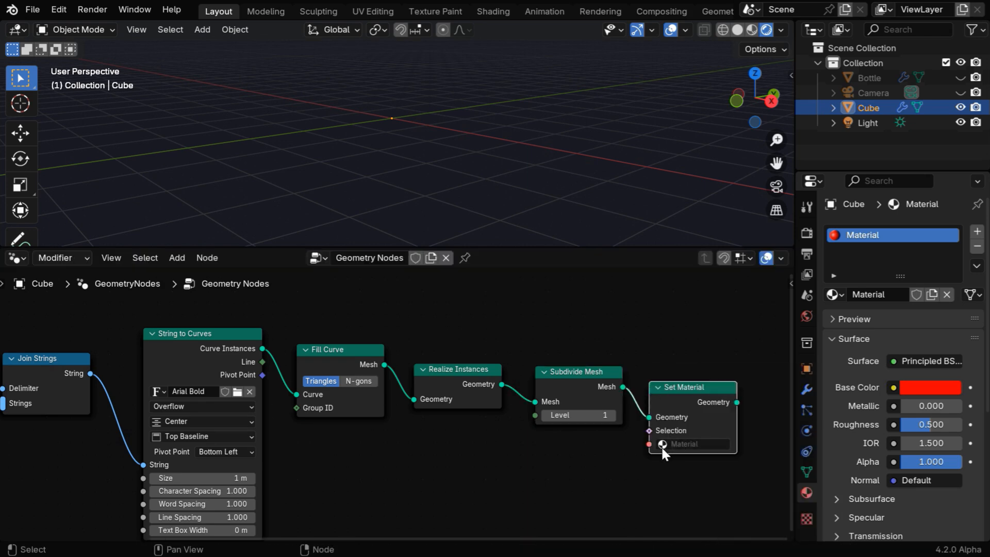
pyautogui.click(693, 444)
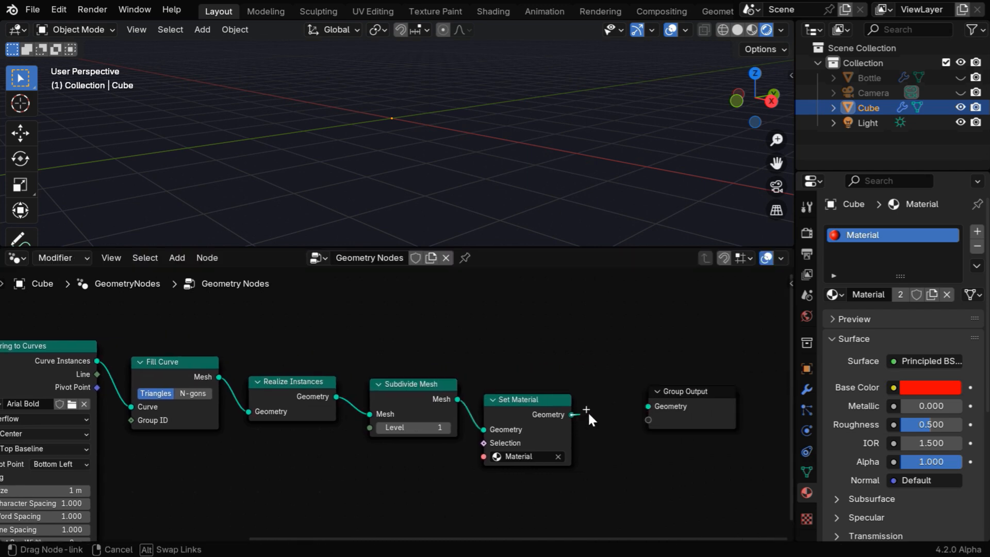
# - Link Set Material's Geometry output to Group Output so the 3D text appears
pyautogui.moveTo(575, 414); pyautogui.dragTo(647, 405)
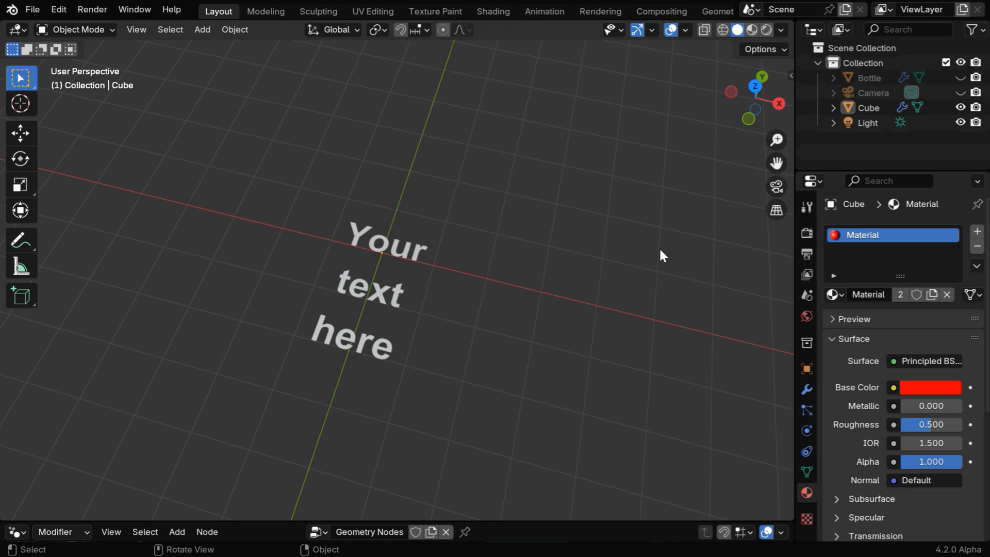
pyautogui.moveTo(462, 276)
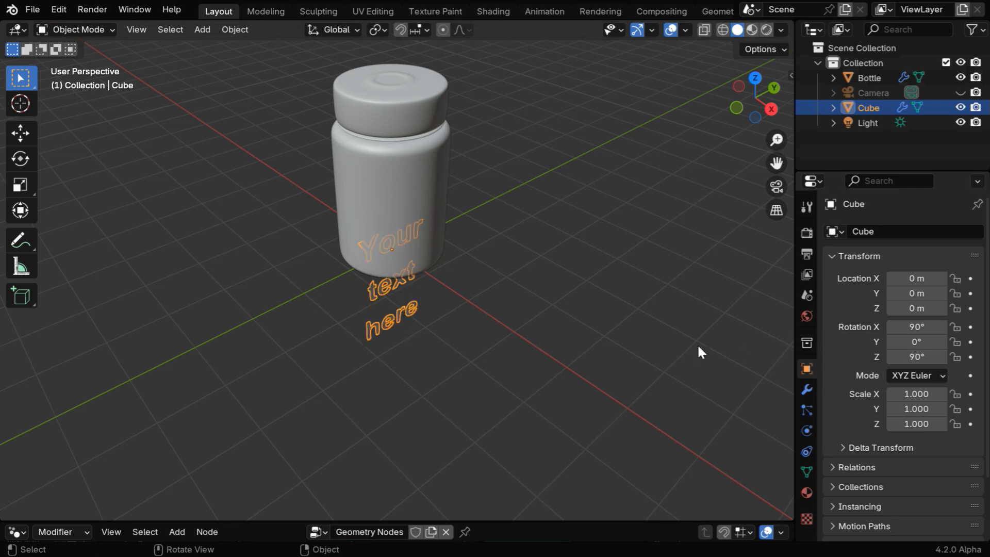
pyautogui.moveTo(397, 264)
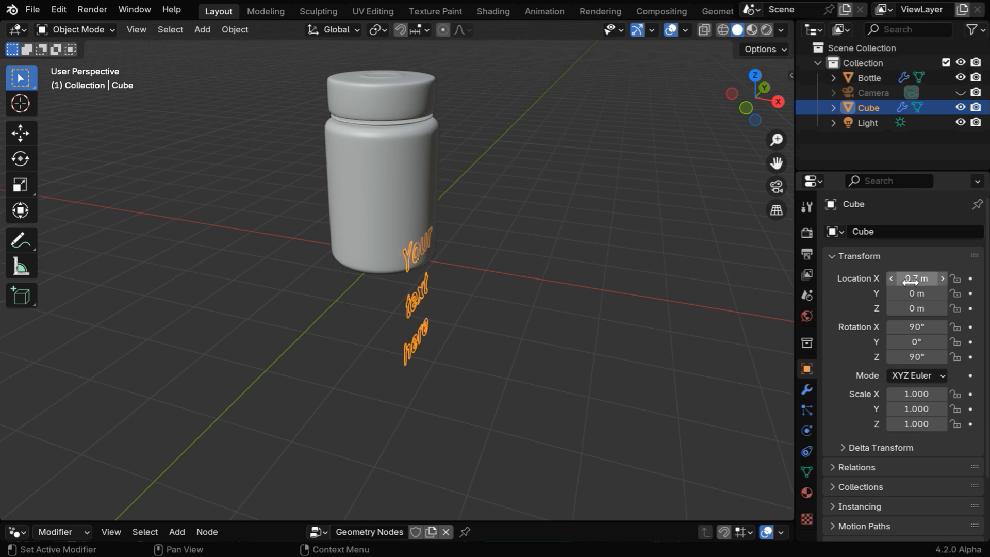
# - Slide the text's Location X to about 1.04 m, in front of the bottle
pyautogui.moveTo(916, 278); pyautogui.dragTo(935, 279)
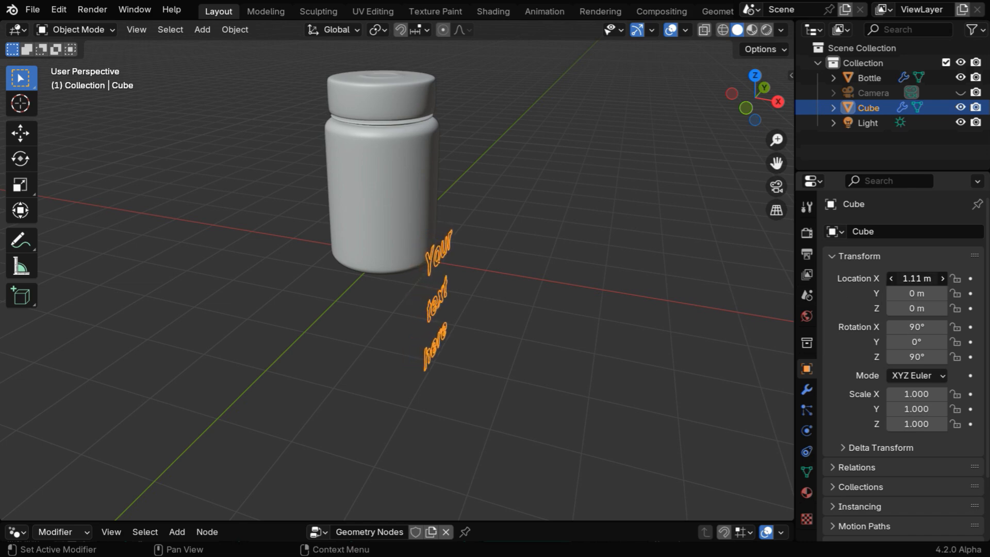
pyautogui.moveTo(917, 279); pyautogui.dragTo(909, 278)
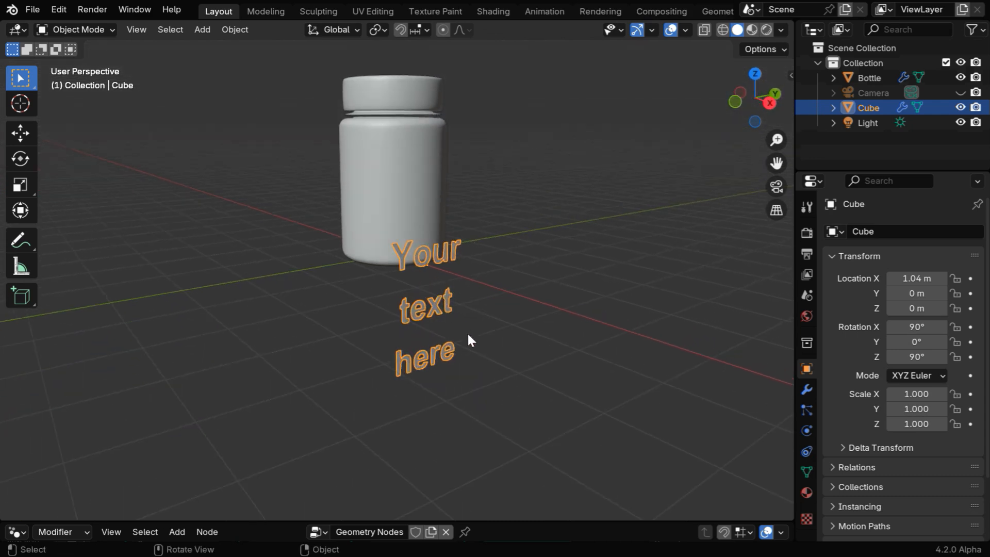
pyautogui.press('3')
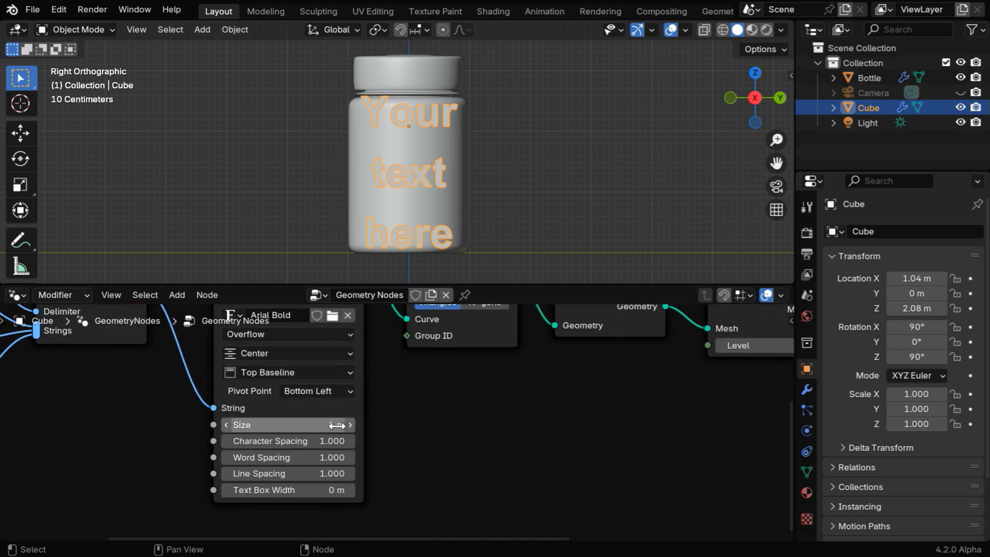
# - Set the String to Curves Size to 0.85 and Line Spacing to 0.750
pyautogui.write('.85 m')
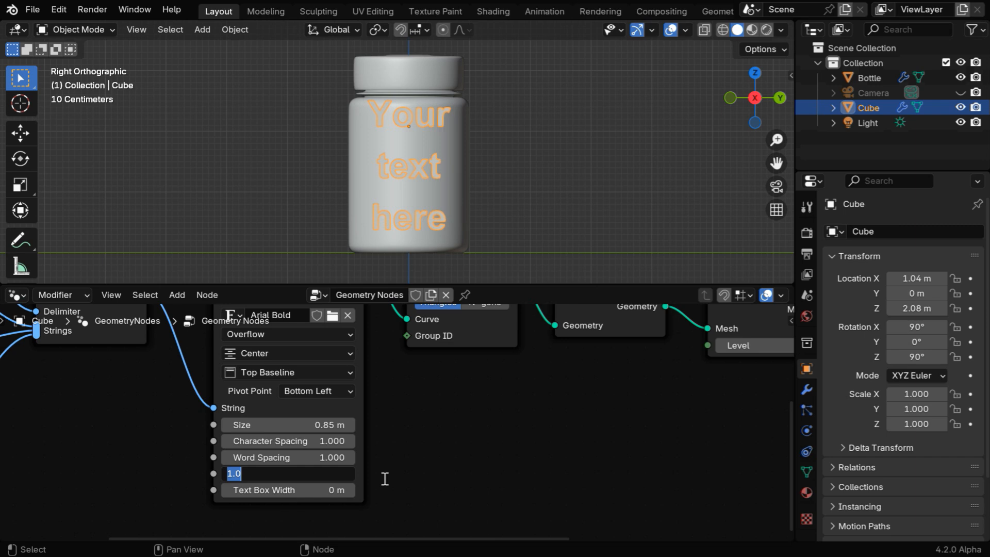
pyautogui.write('0.750')
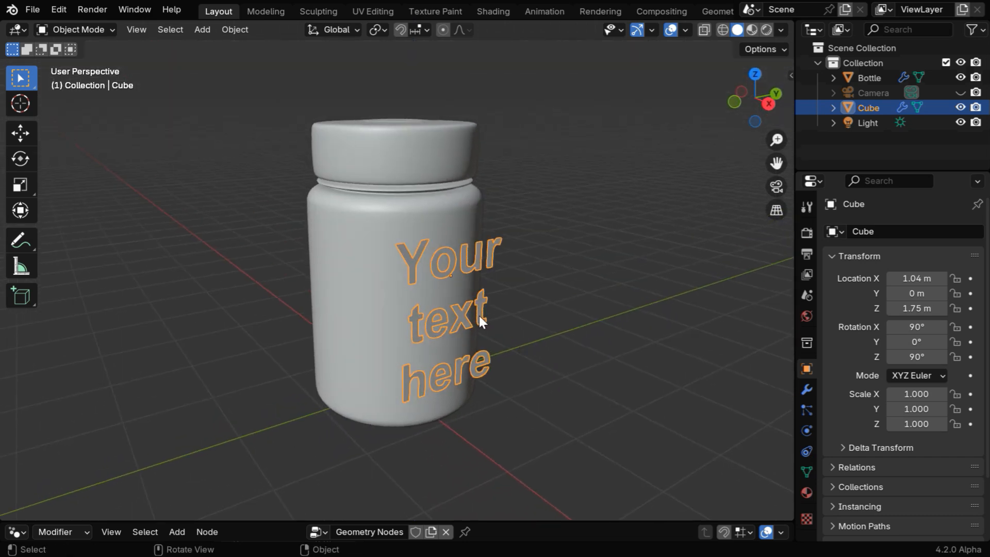
pyautogui.moveTo(440, 321)
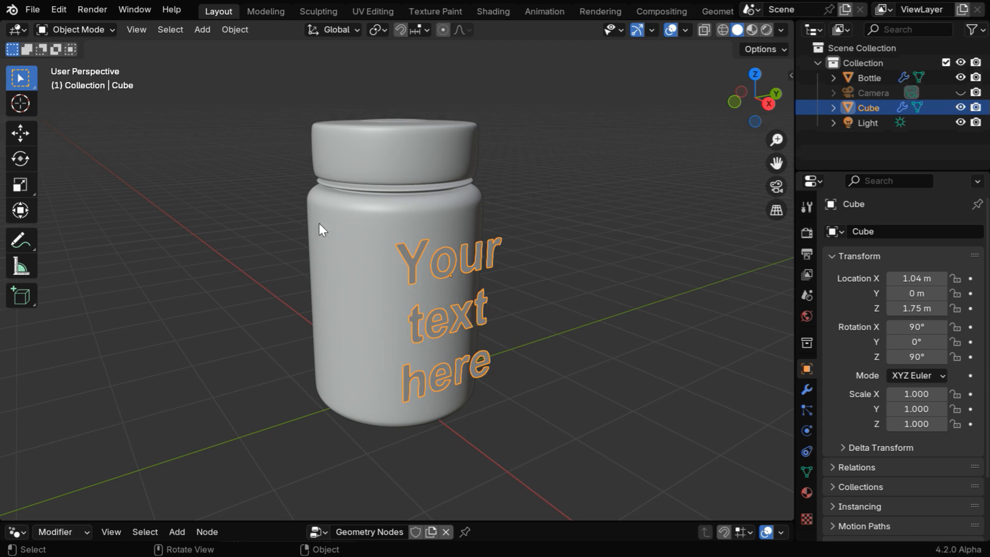
# - Add an Empty and type location values matching the text's 1.04 m X position
pyautogui.click(202, 29)
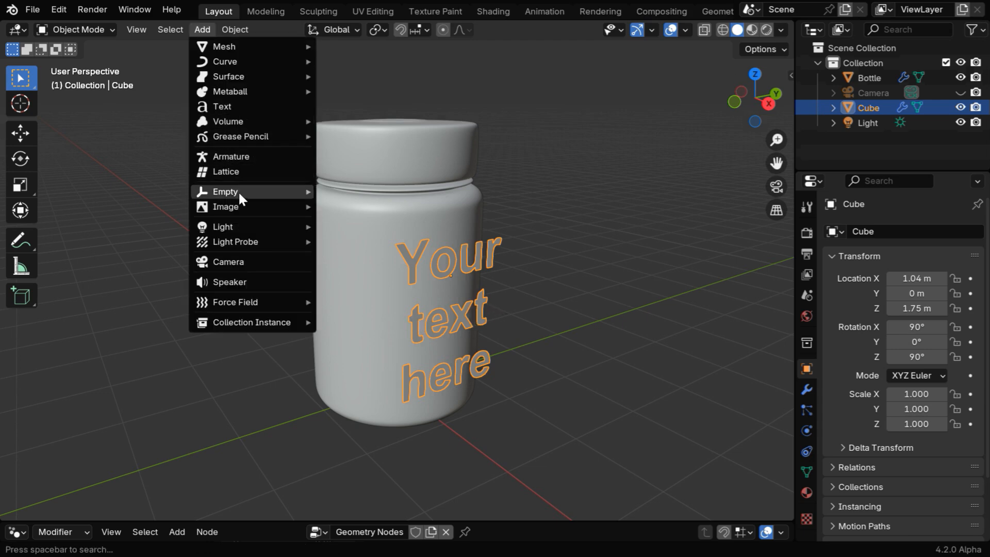
pyautogui.click(225, 192)
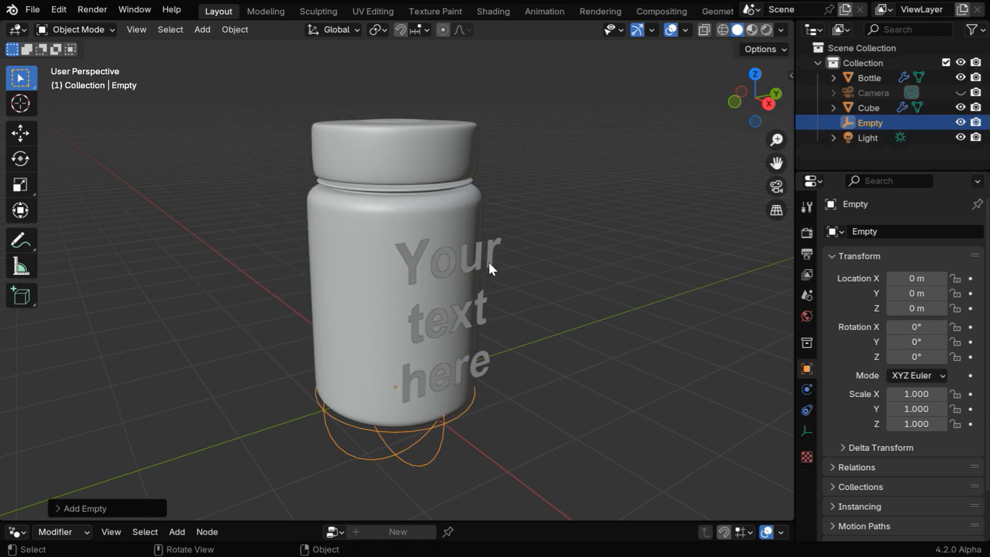
pyautogui.click(869, 108)
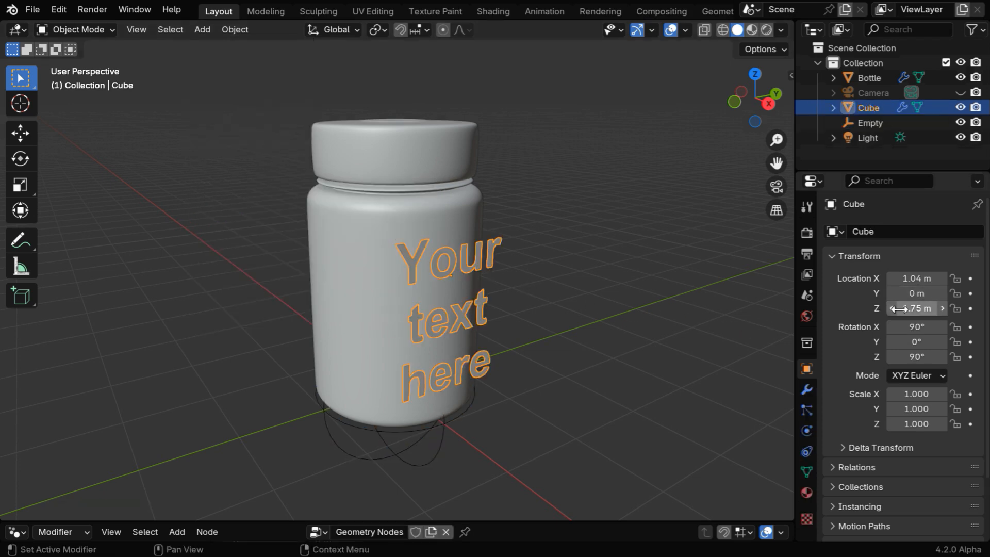
pyautogui.click(870, 122)
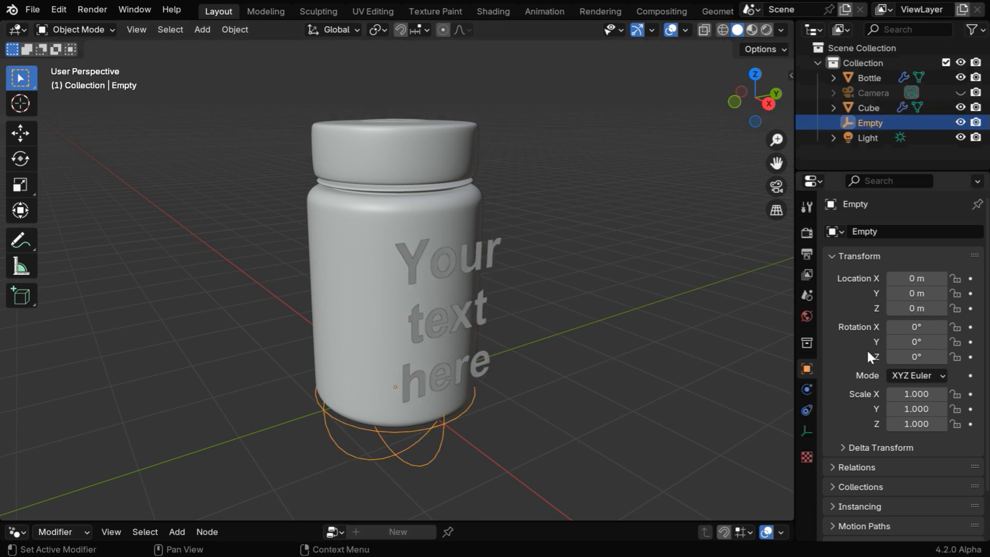
pyautogui.write('1.0')
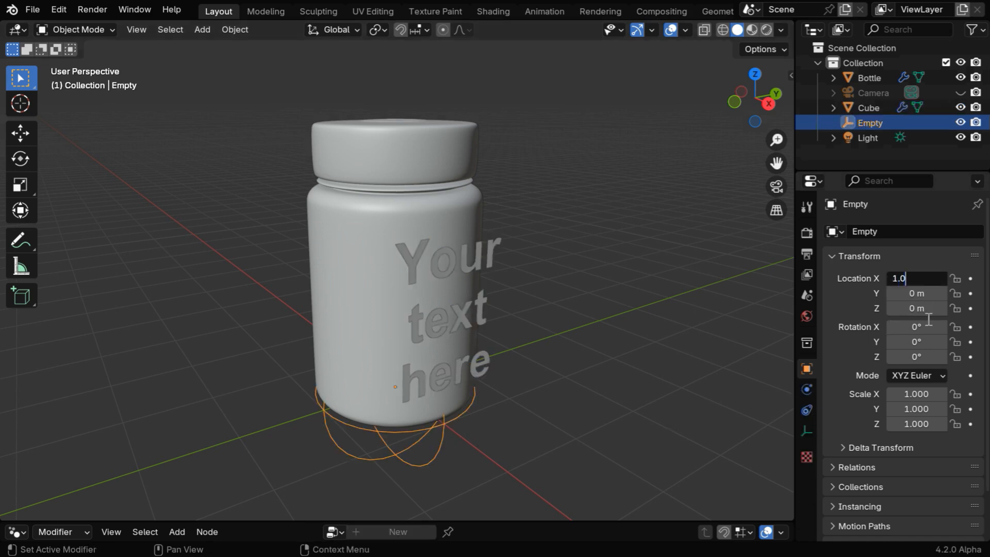
pyautogui.write('1')
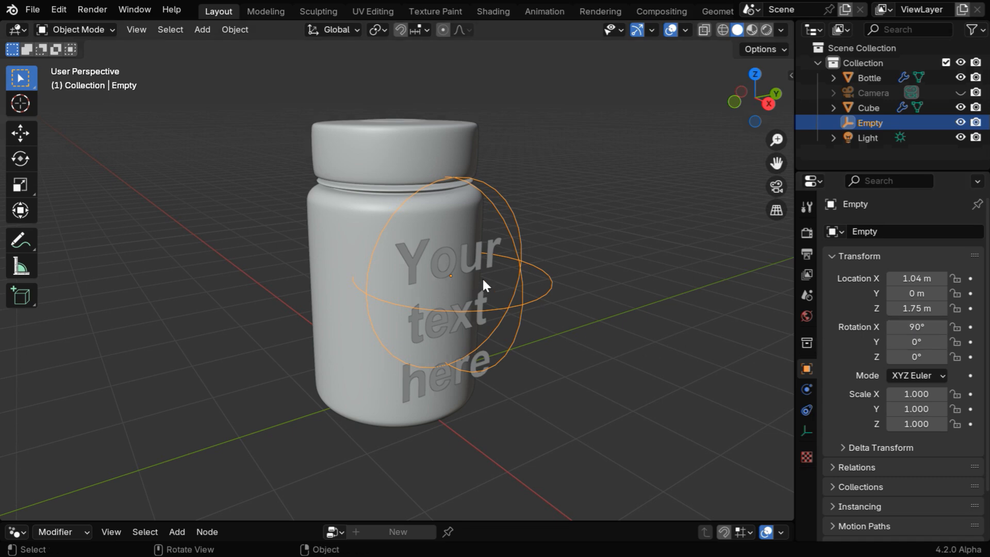
# - Add a Simple Deform modifier to the text object
pyautogui.click(869, 107)
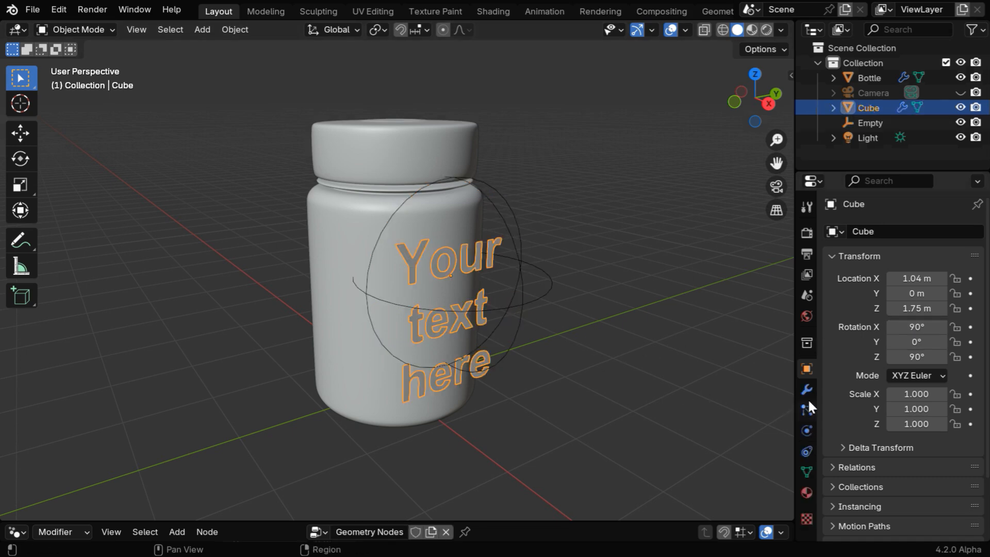
pyautogui.click(807, 388)
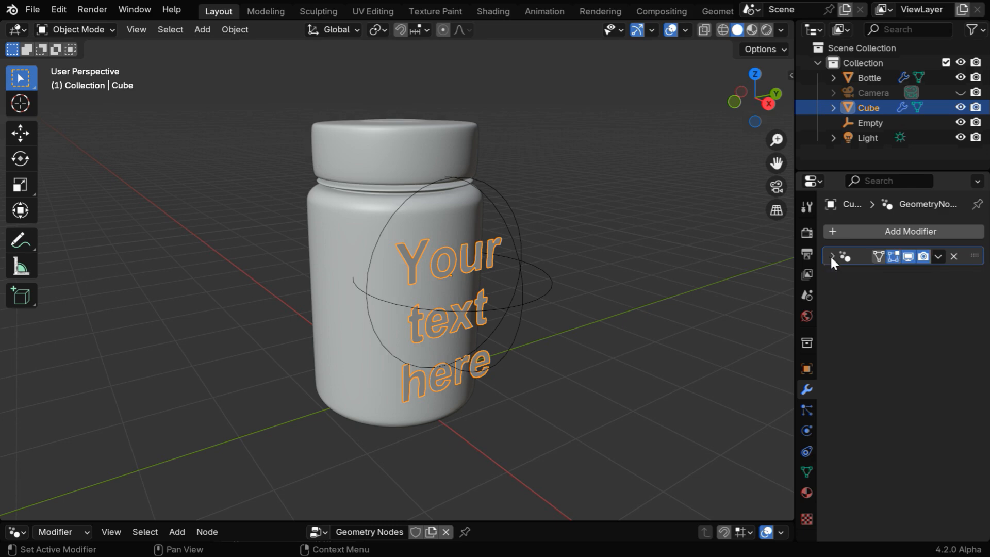
pyautogui.click(912, 231)
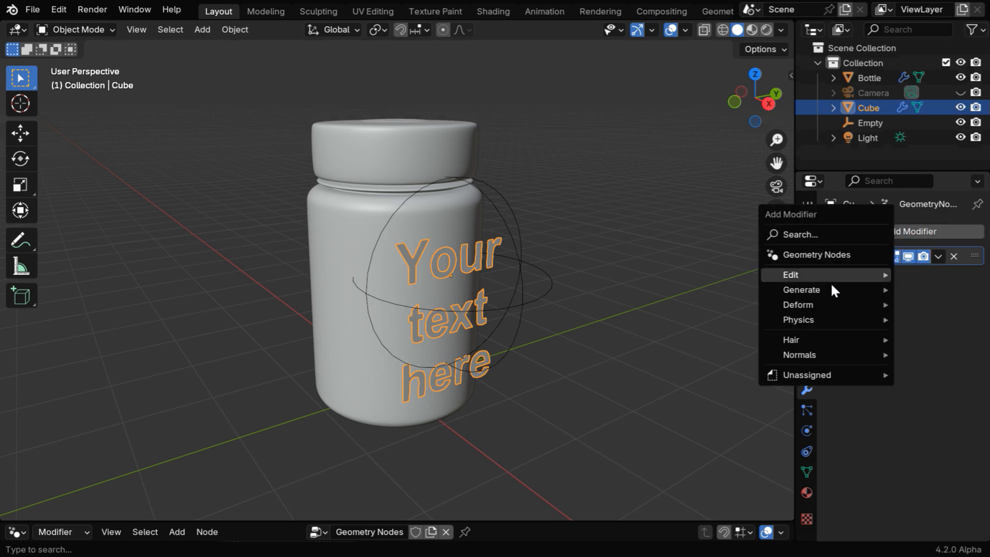
pyautogui.moveTo(798, 304)
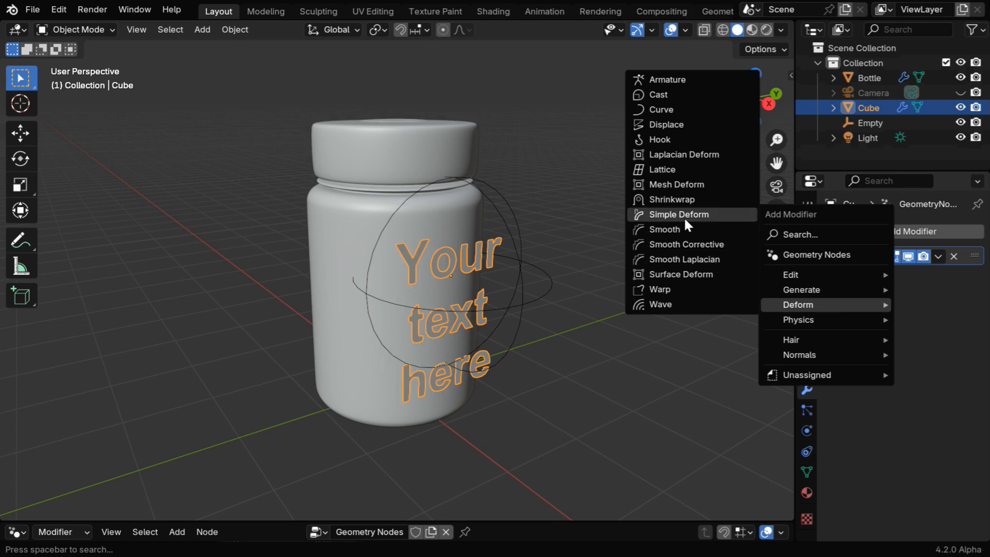
pyautogui.click(679, 214)
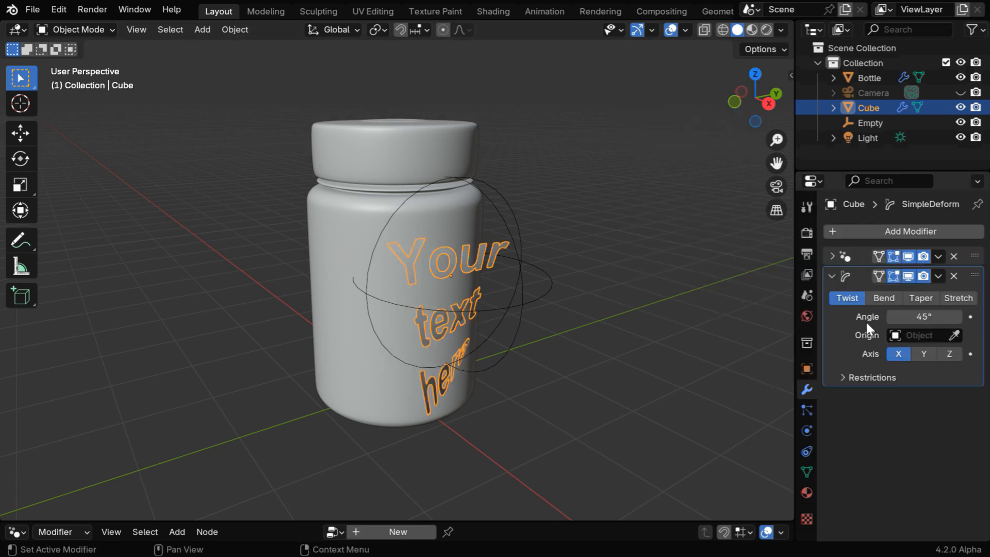
# - Set the deform to Bend around the Empty on the Y axis at -56.7°
pyautogui.click(884, 297)
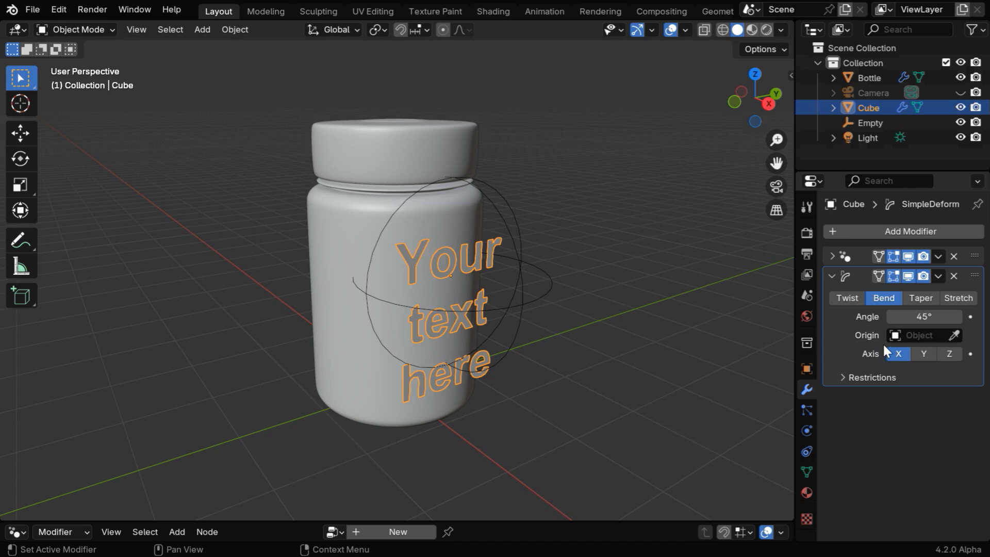
pyautogui.click(919, 335)
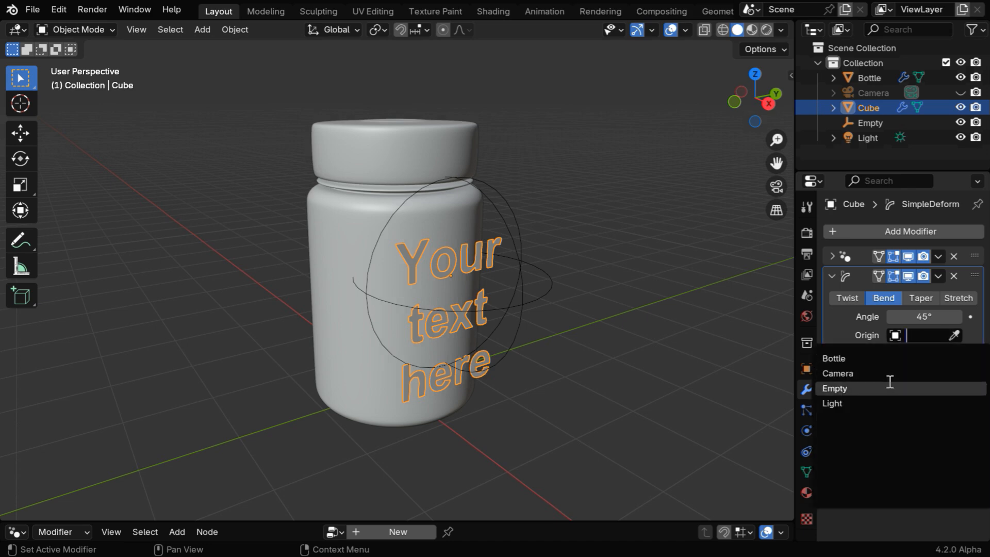
pyautogui.click(835, 388)
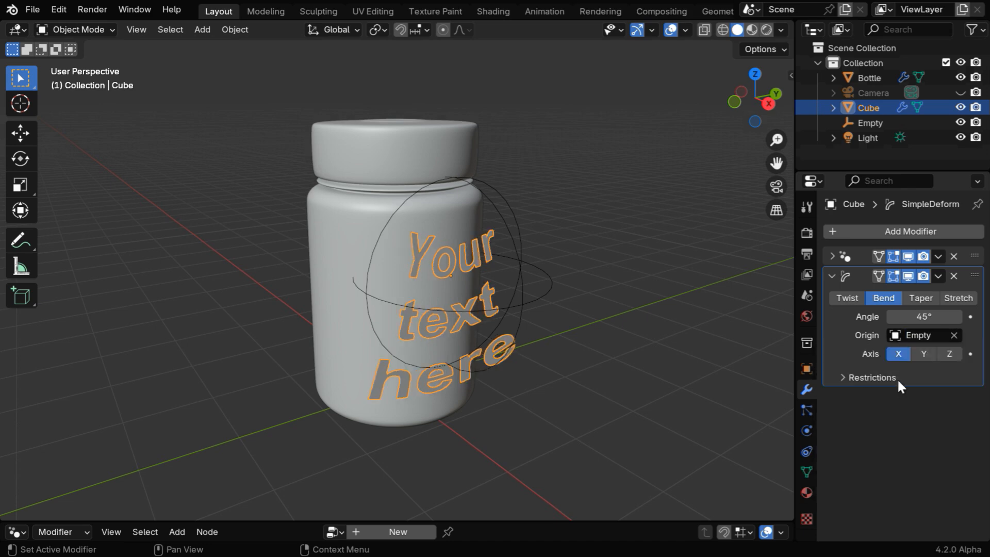
pyautogui.click(924, 354)
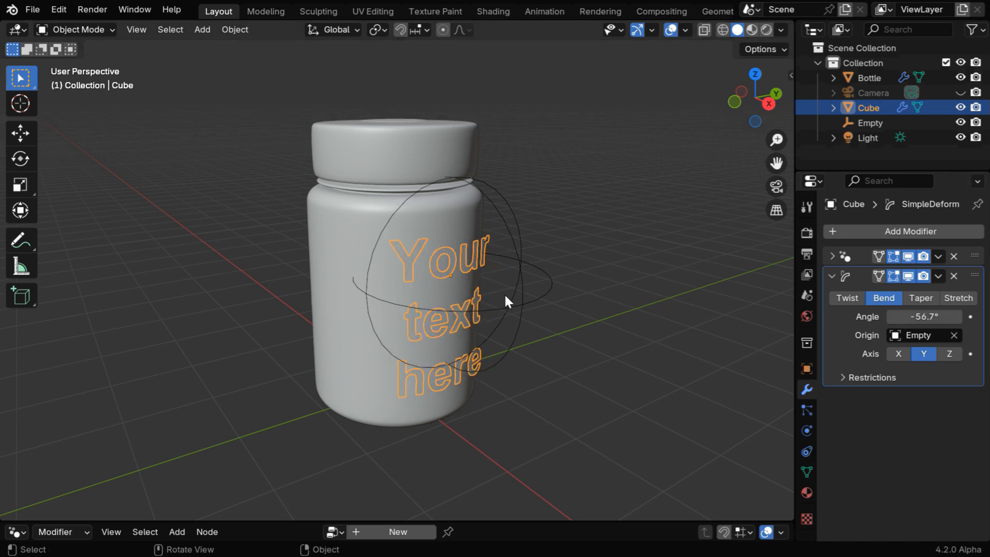
pyautogui.moveTo(506, 301); pyautogui.dragTo(562, 385)
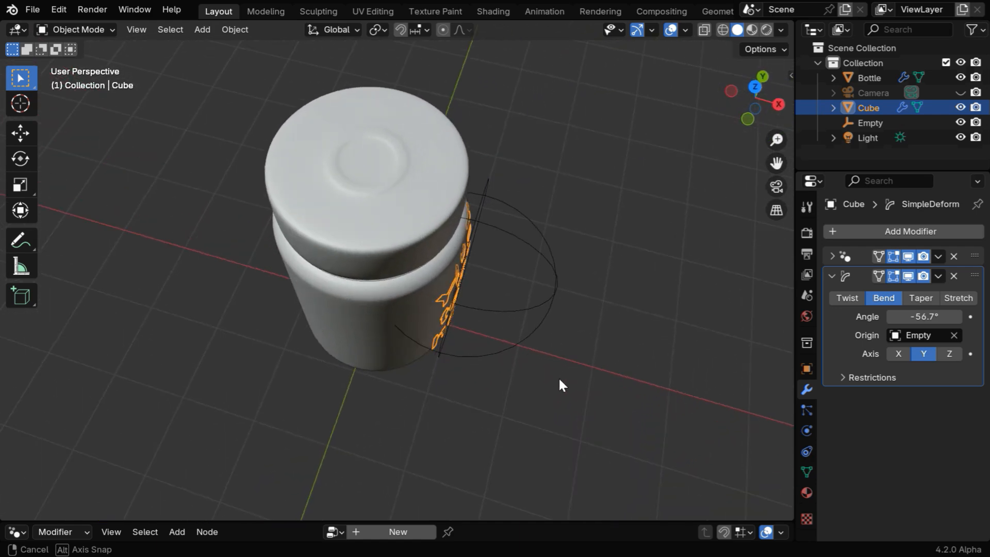
pyautogui.moveTo(773, 358)
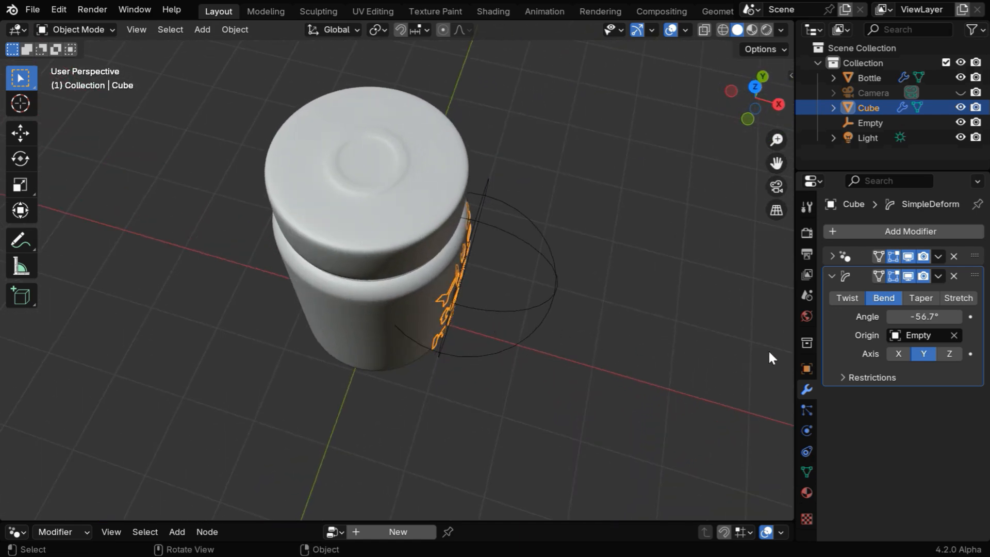
# - Set the Simple Deform angle to -75°, temporarily adding and then removing a Solidify modifier
pyautogui.click(910, 231)
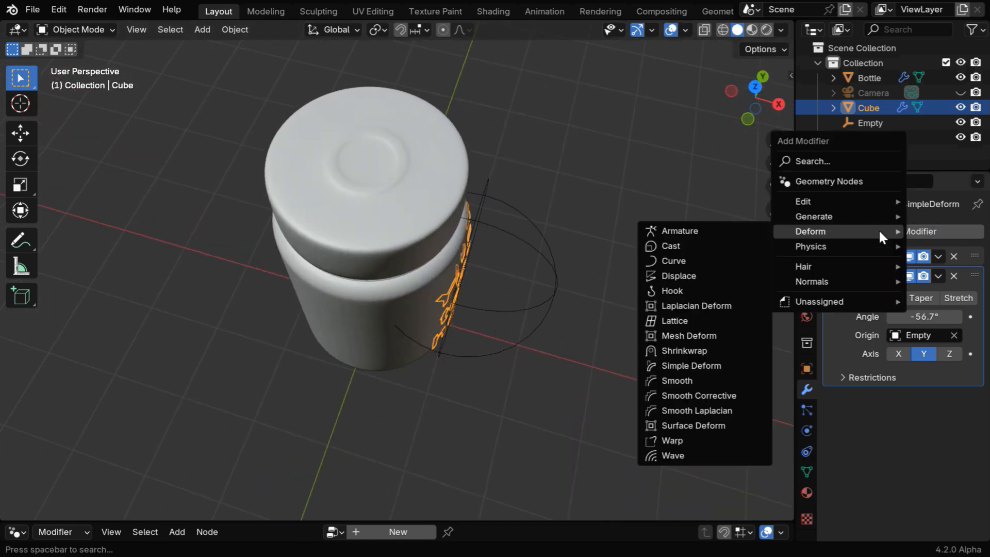
pyautogui.moveTo(814, 216)
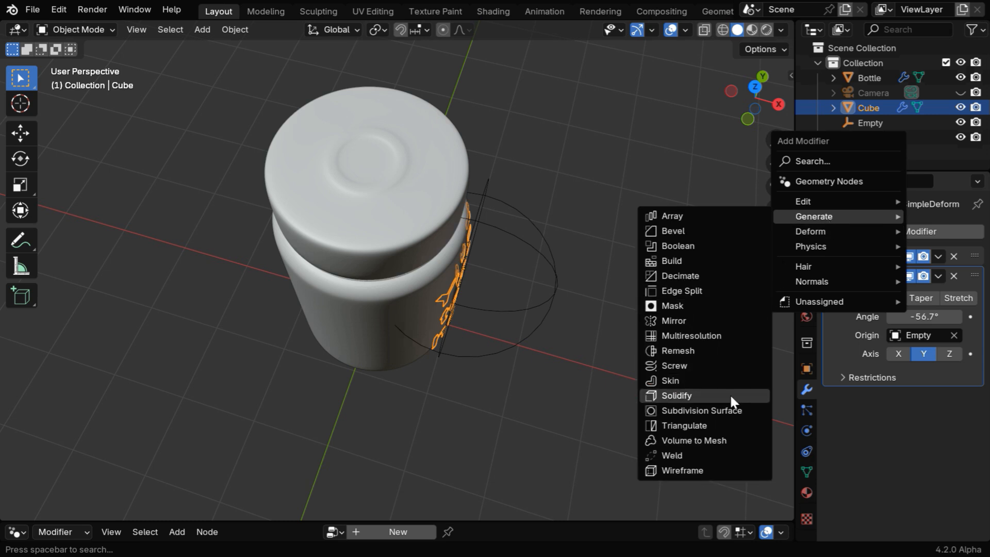
pyautogui.click(676, 396)
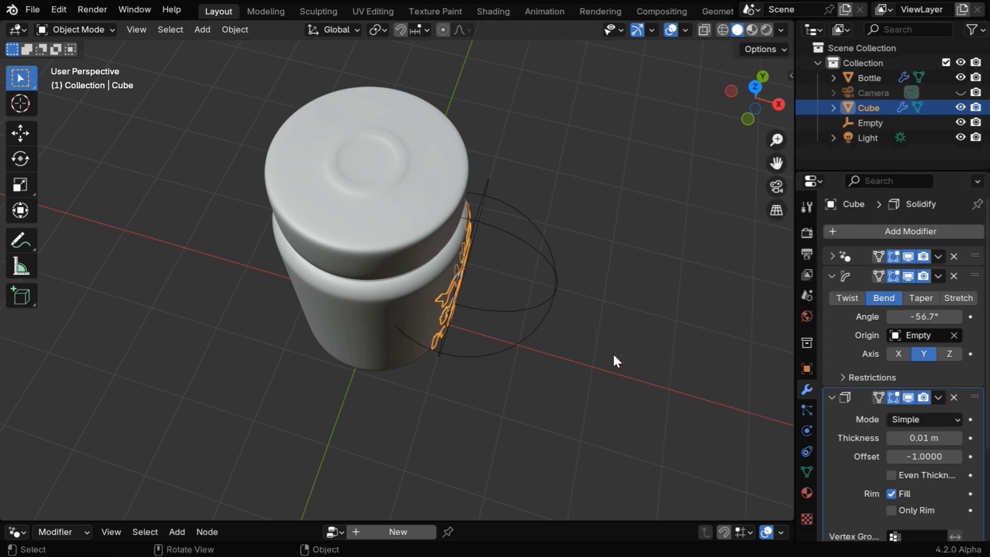
pyautogui.press('7')
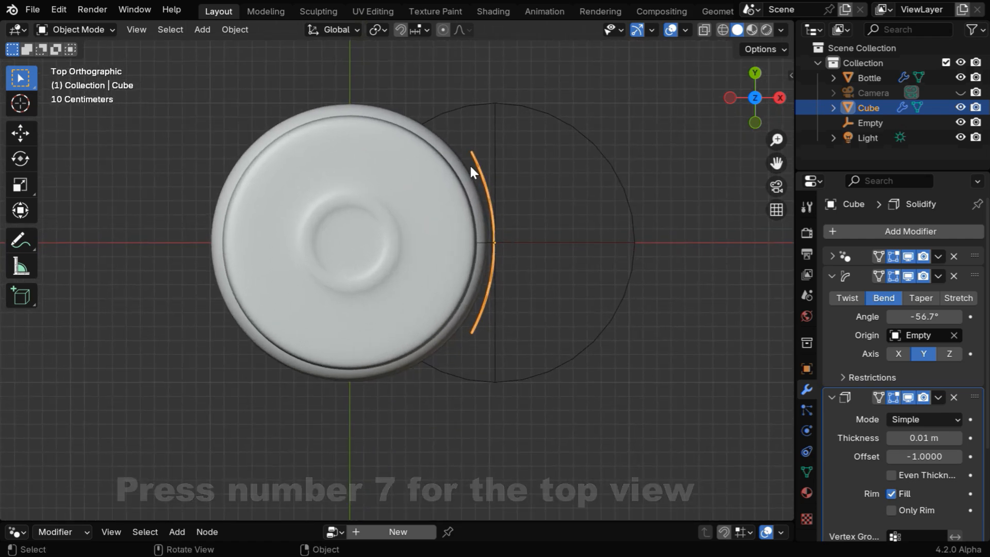
pyautogui.moveTo(912, 369)
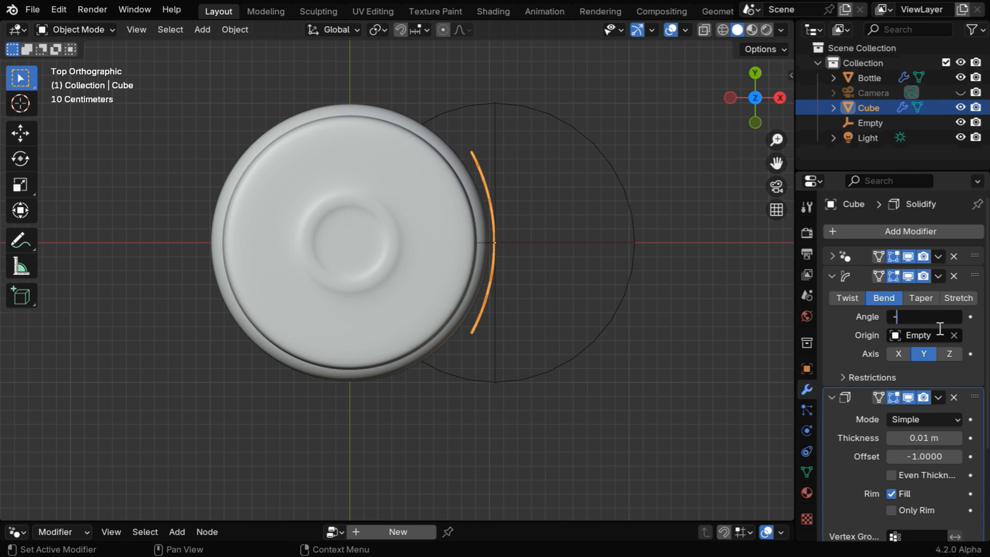
pyautogui.write('-75°')
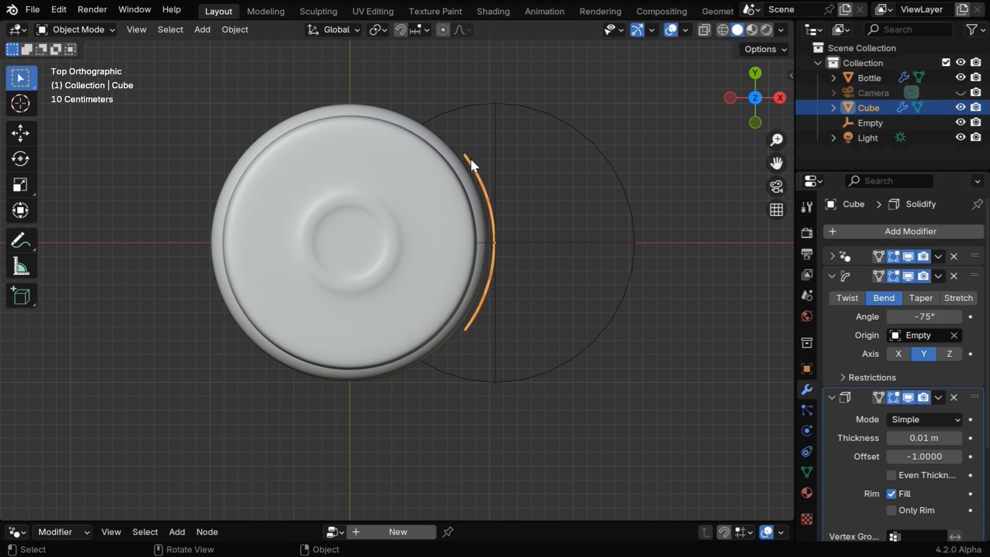
pyautogui.moveTo(584, 384)
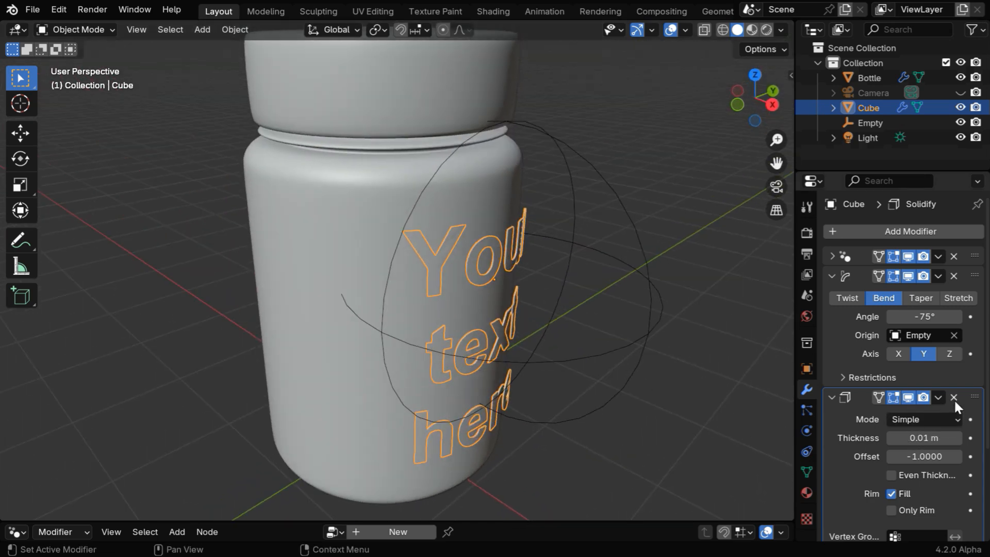
pyautogui.click(954, 398)
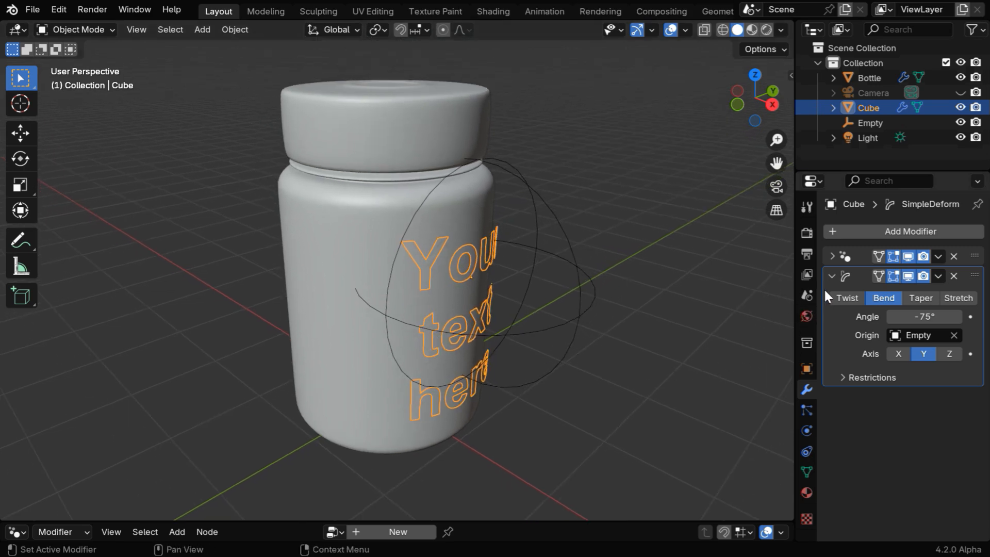
# - Collapse Simple Deform and add a Shrinkwrap targeting Bottle with a 0.001 m offset
pyautogui.click(909, 231)
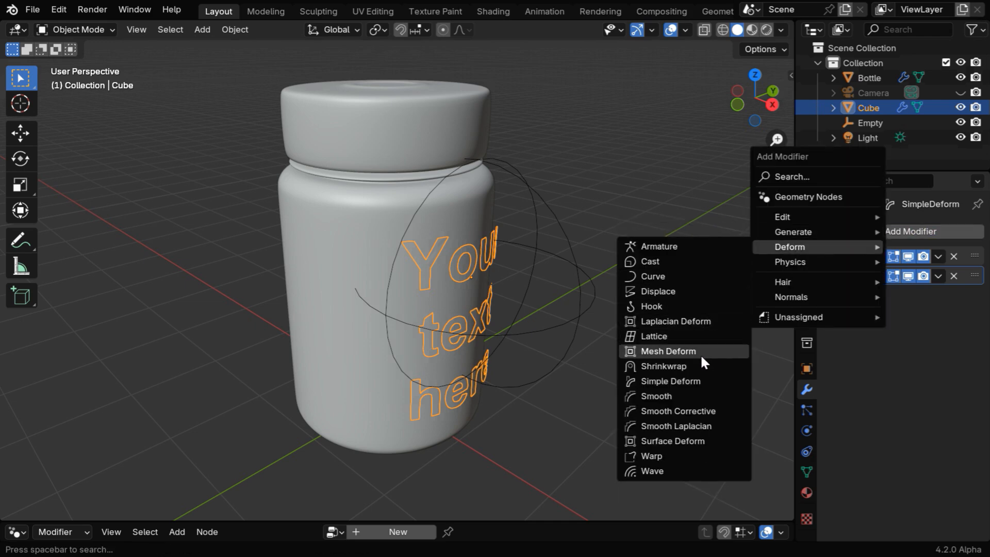
pyautogui.click(663, 366)
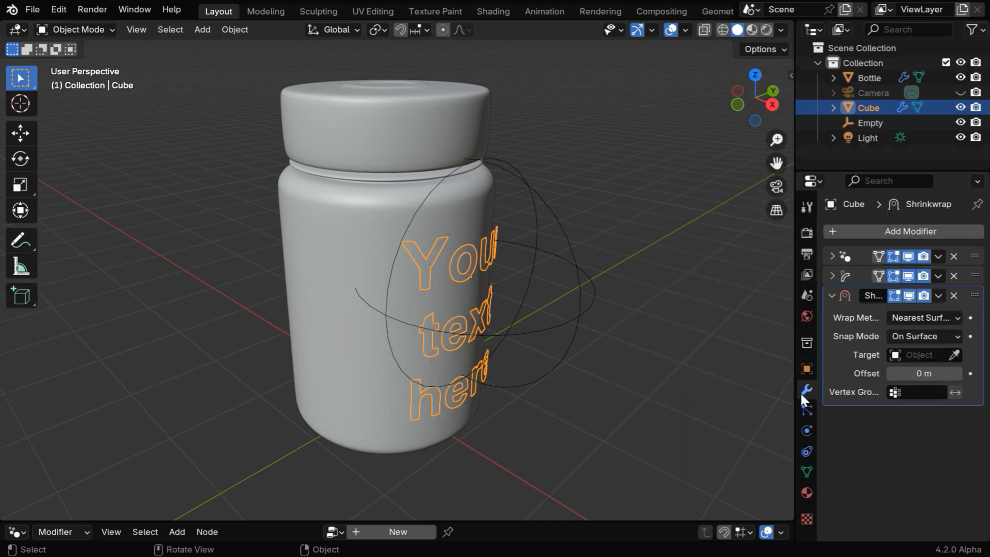
pyautogui.click(956, 354)
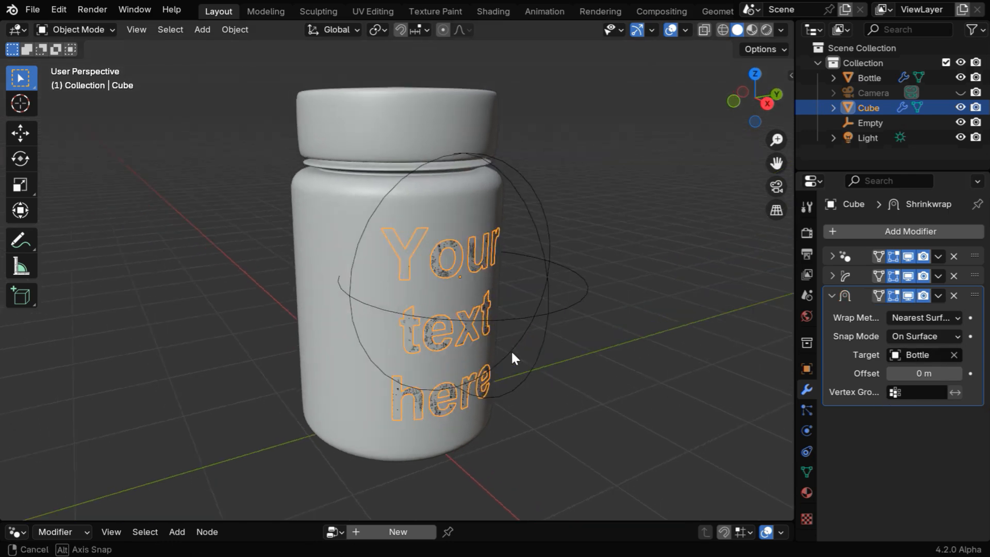
pyautogui.moveTo(512, 358); pyautogui.dragTo(439, 337)
pyautogui.write('.001')
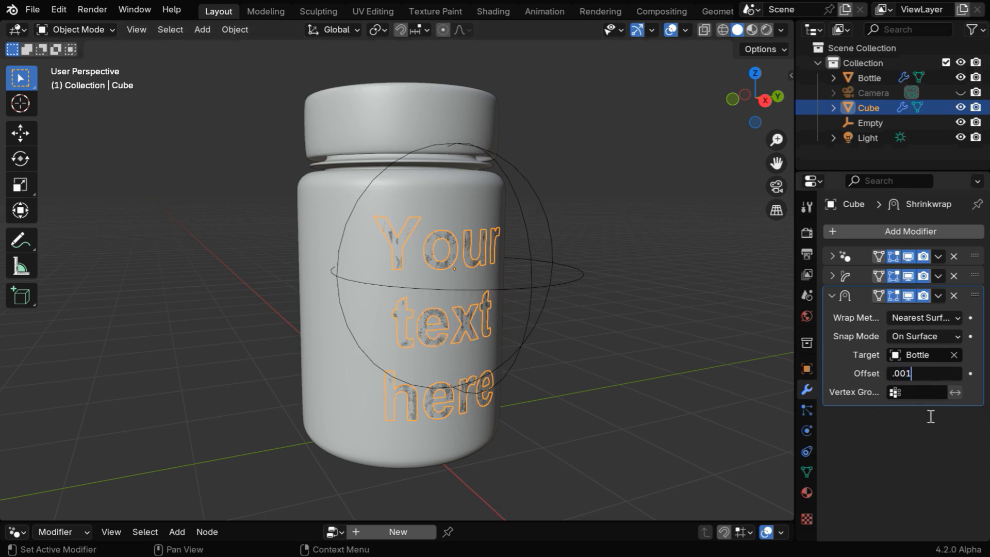
pyautogui.press('Return')
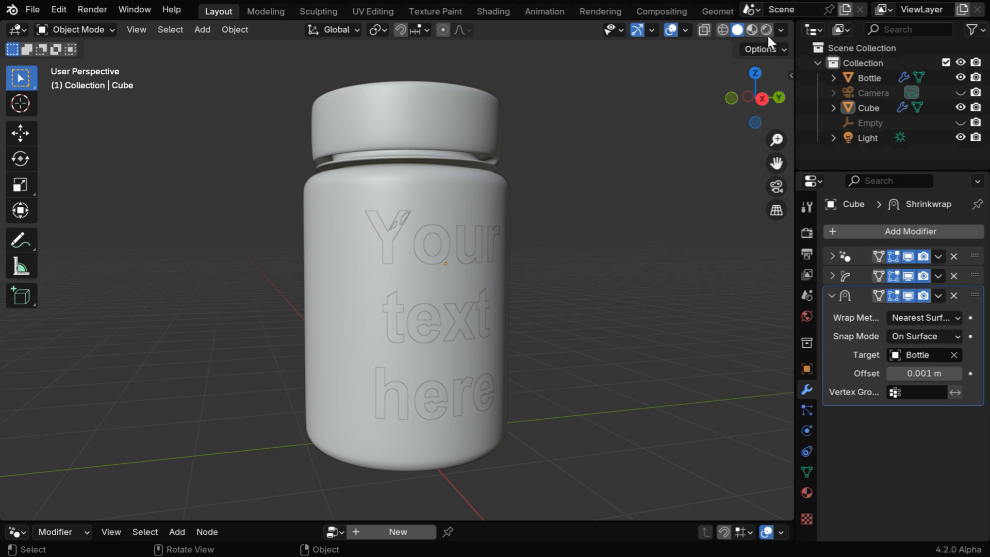
# - Switch the viewport to Material Preview shading and select the Bottle
pyautogui.click(766, 30)
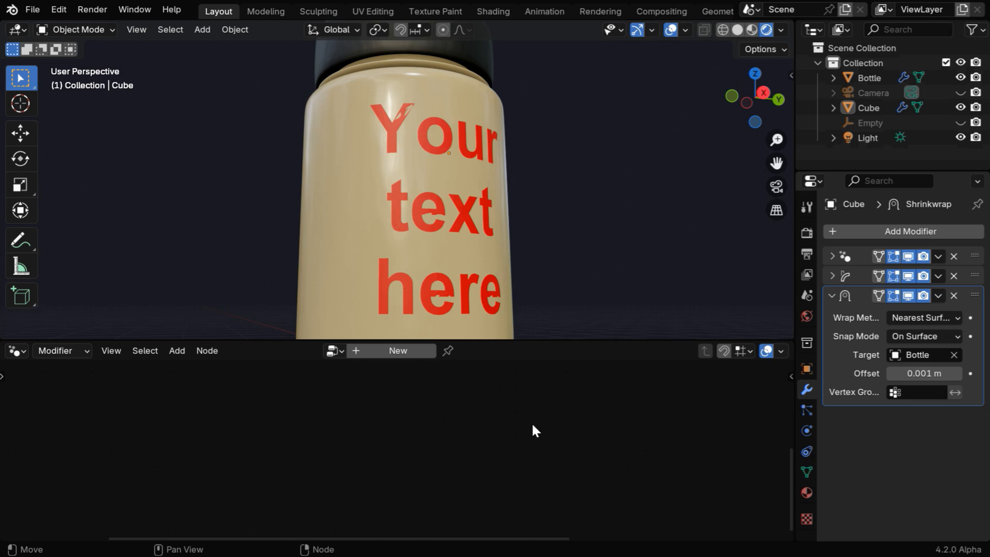
pyautogui.click(833, 256)
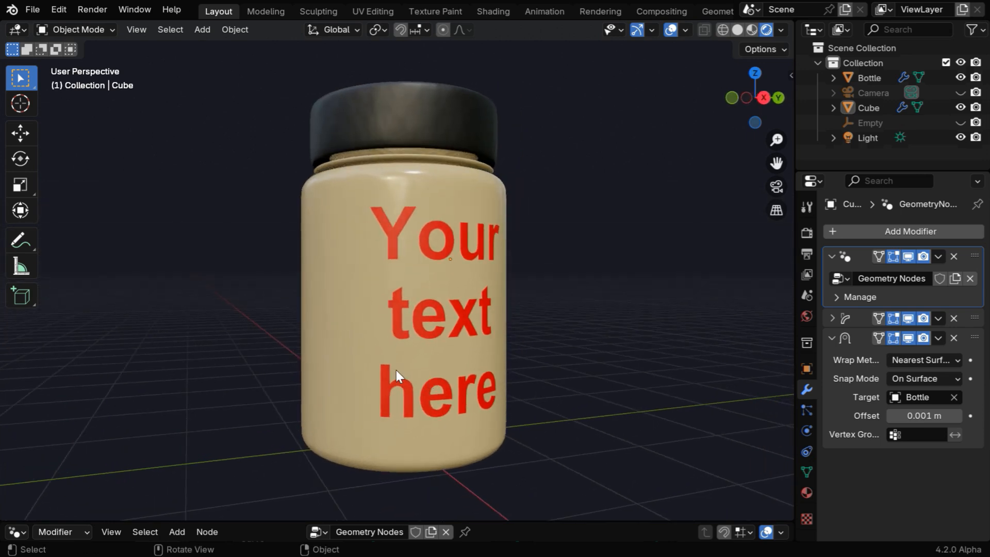
pyautogui.click(870, 77)
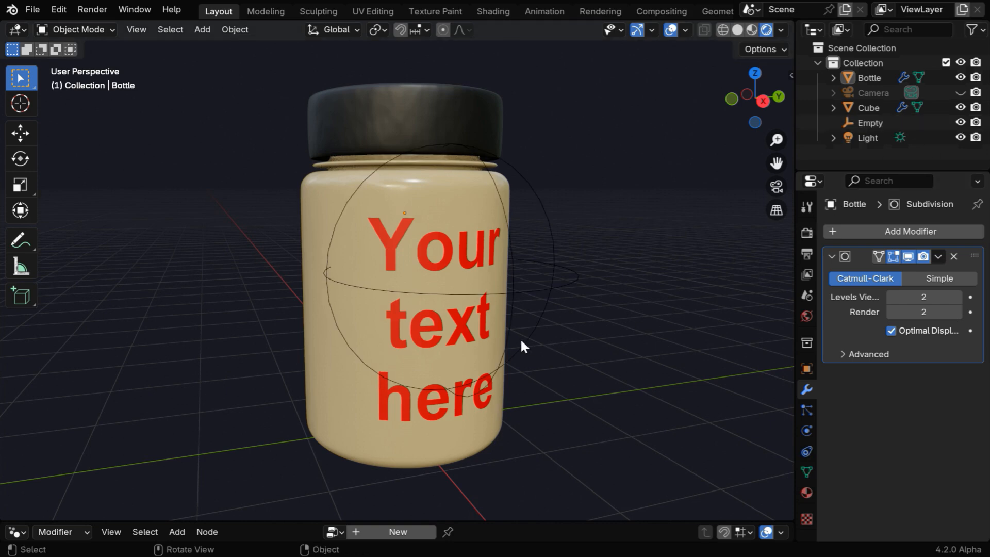
# - Parent the text and Empty to Bottle with Keep Transform, then hide the Empty
pyautogui.click(869, 108)
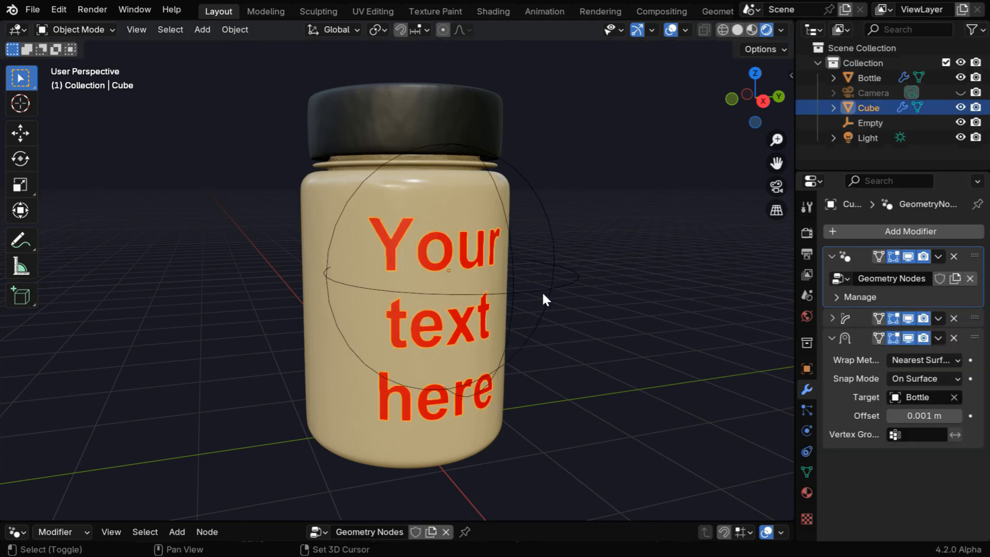
pyautogui.click(870, 122)
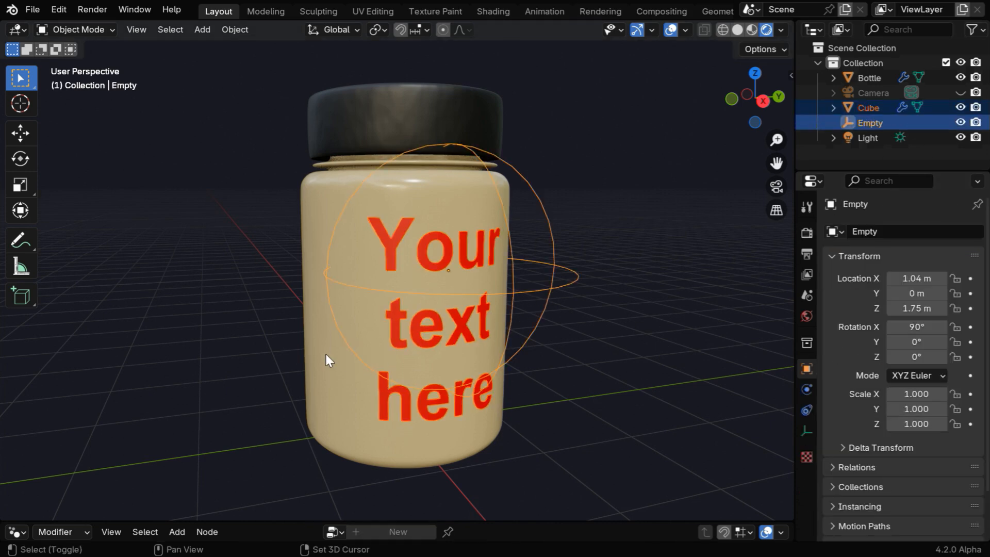
pyautogui.click(870, 77)
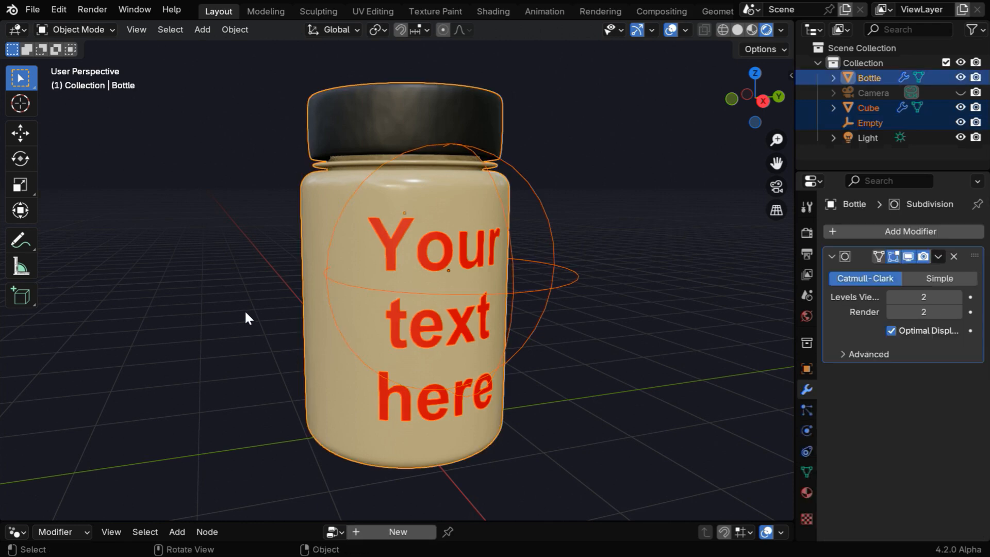
pyautogui.press('ctrl+p')
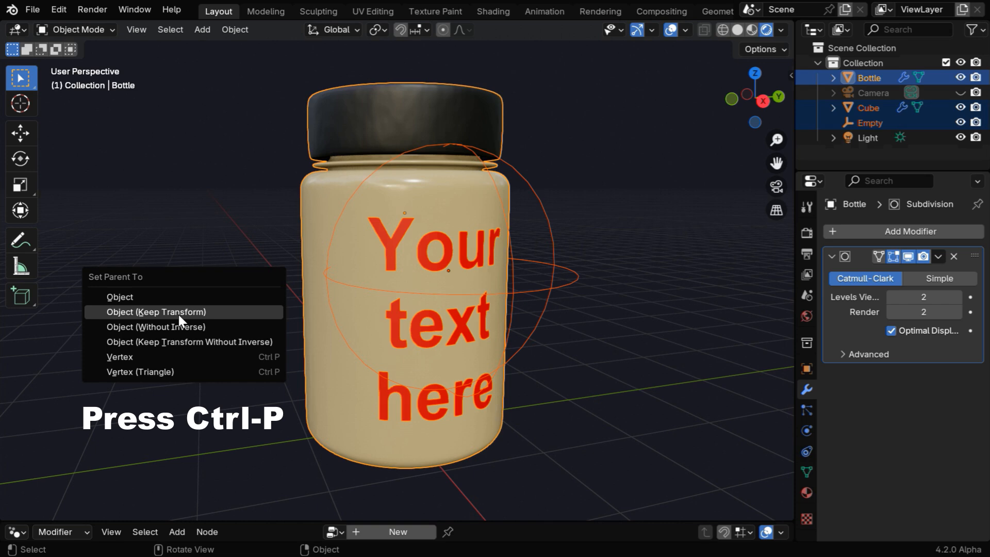
pyautogui.click(156, 311)
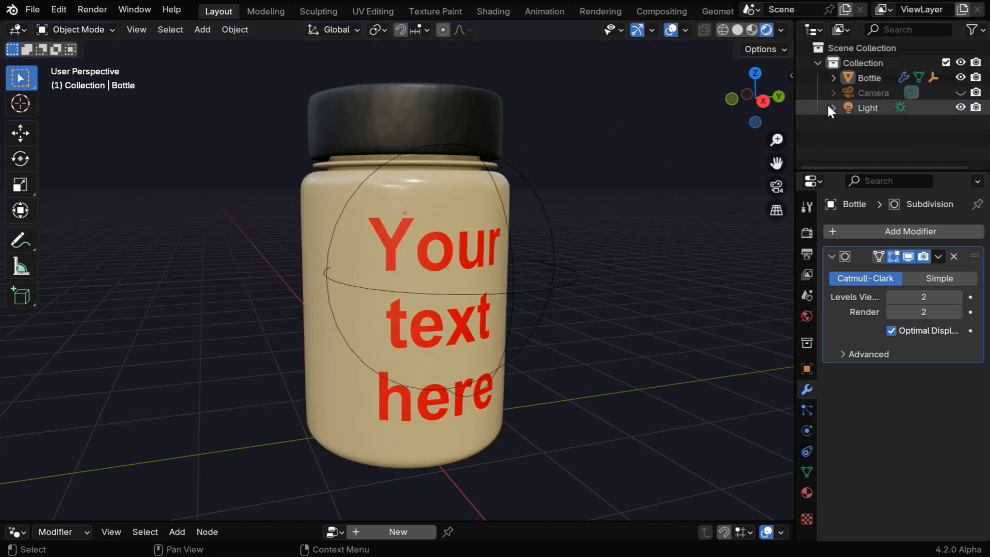
pyautogui.click(834, 77)
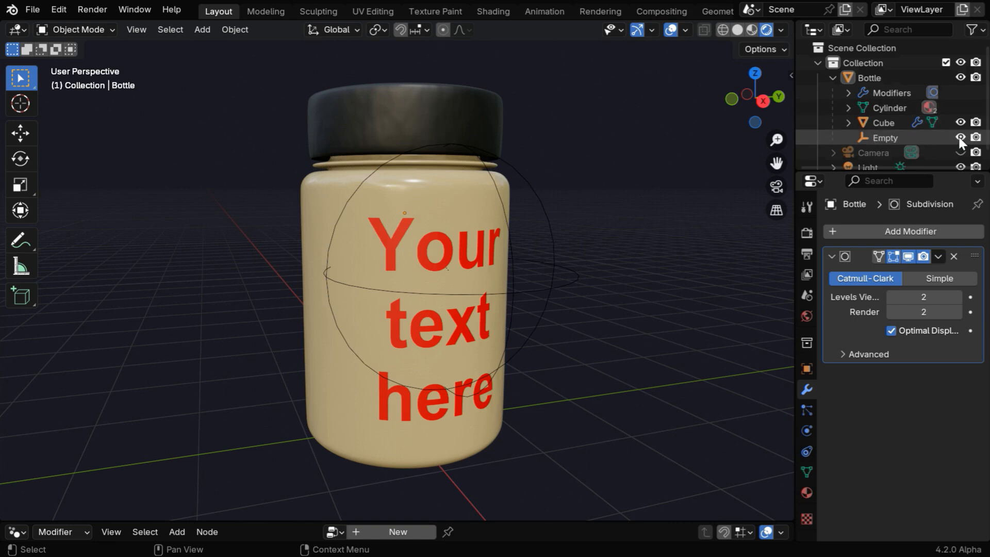
pyautogui.click(959, 138)
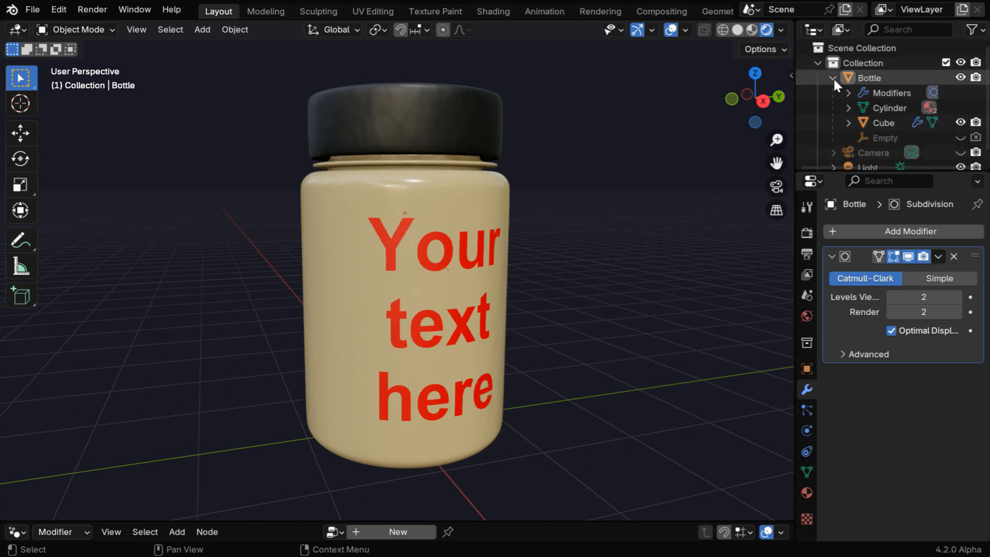